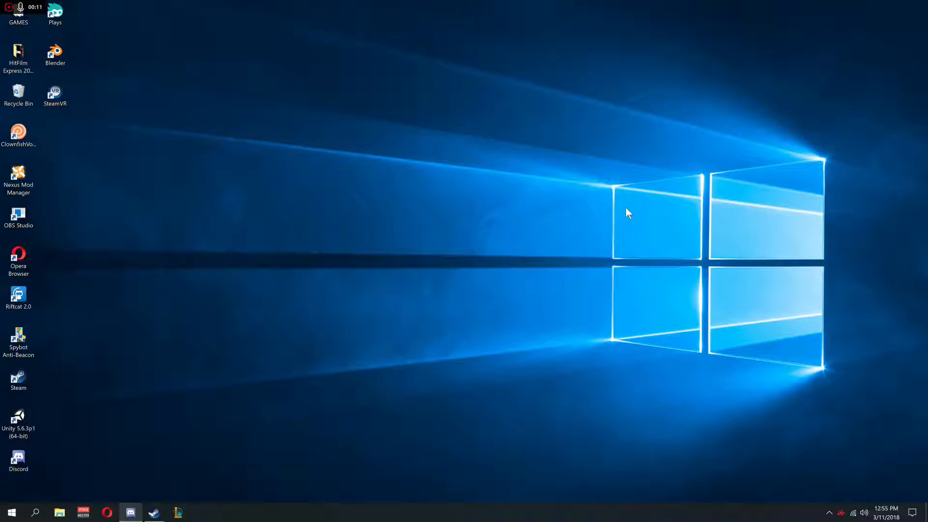
mouse_move(86, 232)
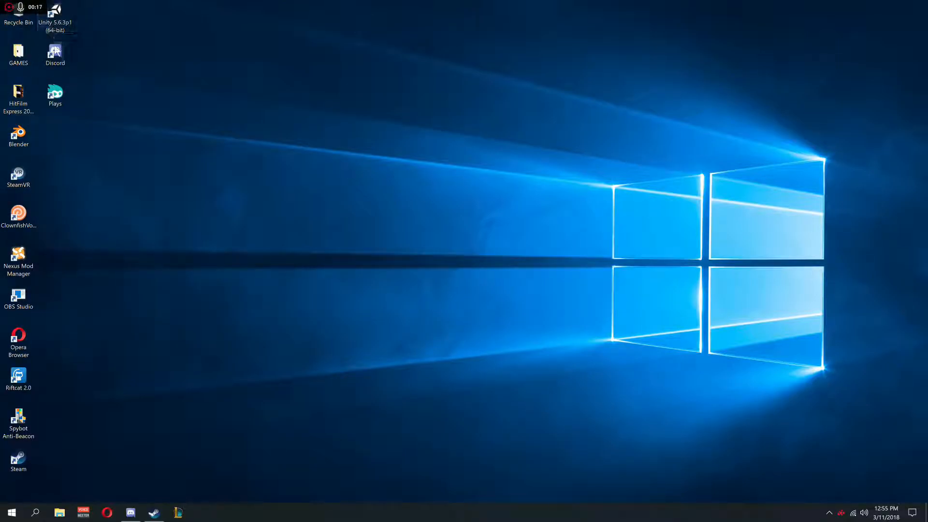
mouse_move(98, 334)
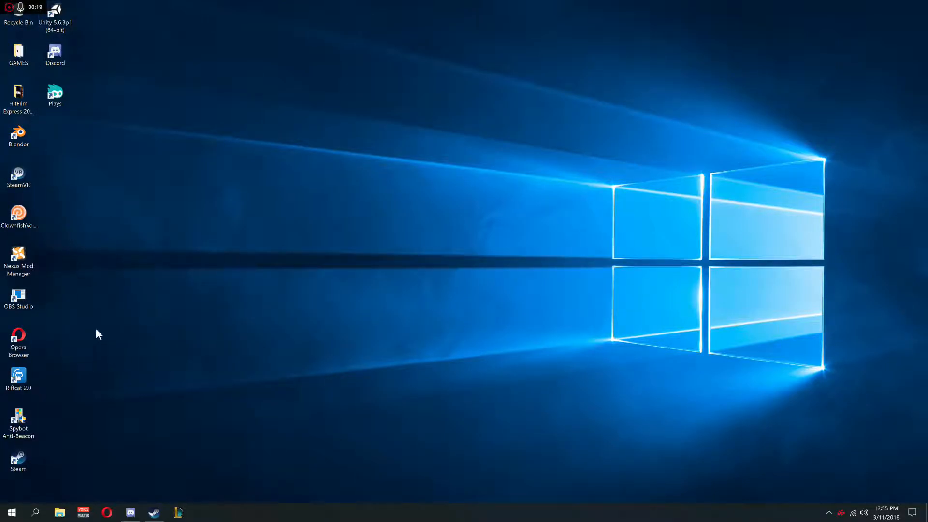
Re-sort the desktop icons and launch Radeon Settings from its system tray icon
right_click(18, 295)
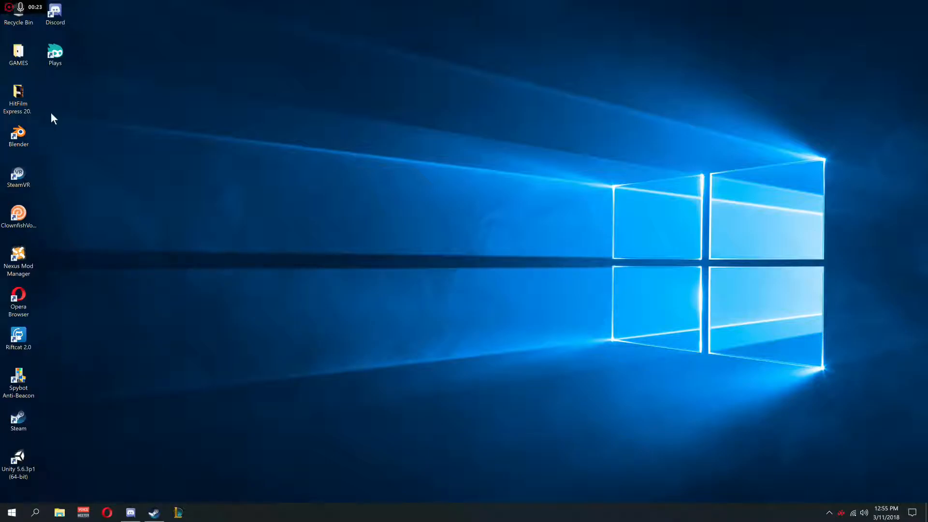
mouse_move(463, 421)
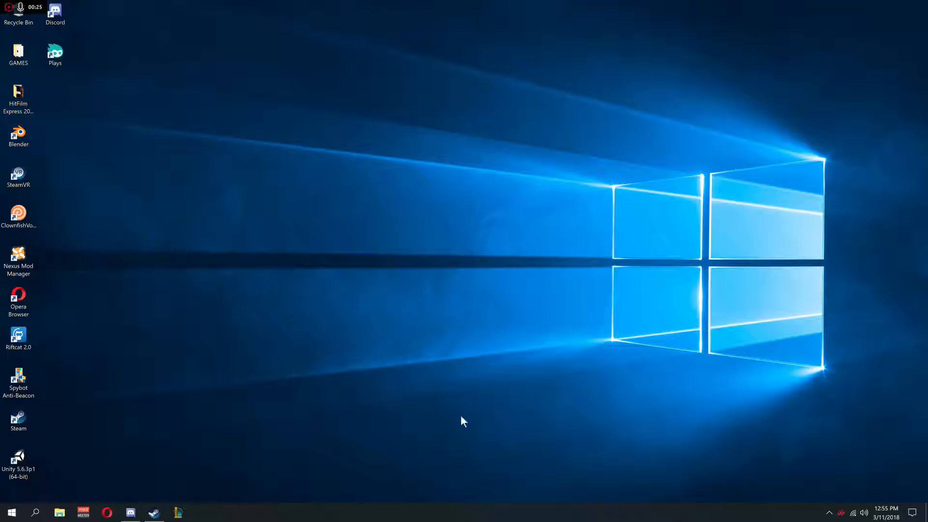
mouse_move(567, 409)
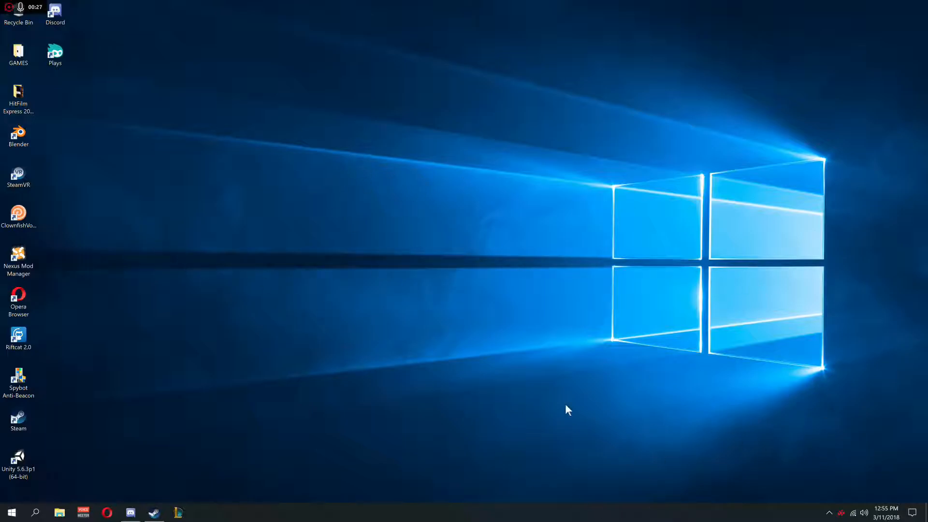
mouse_move(654, 321)
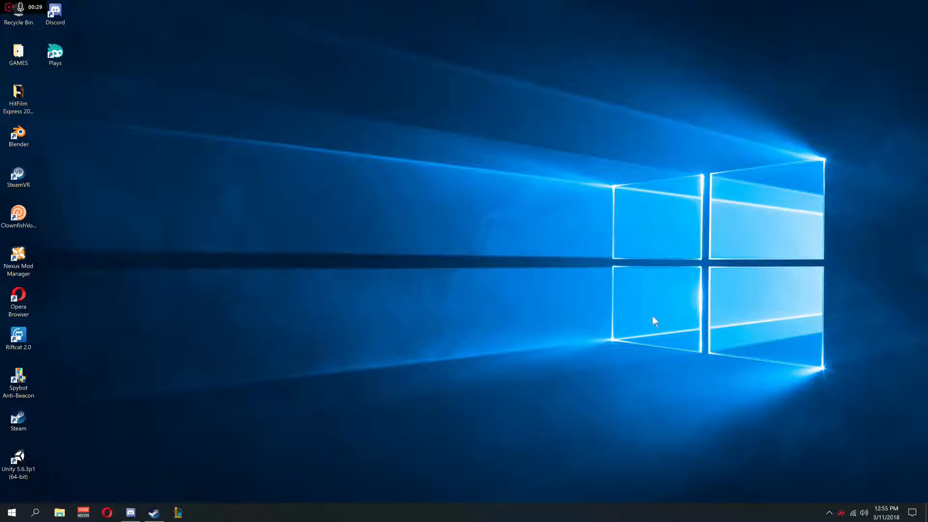
mouse_move(846, 512)
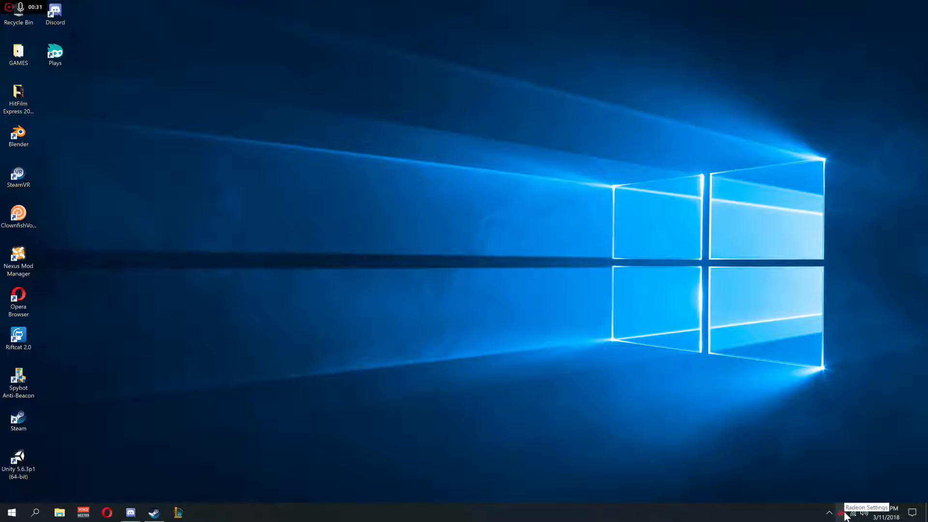
right_click(844, 514)
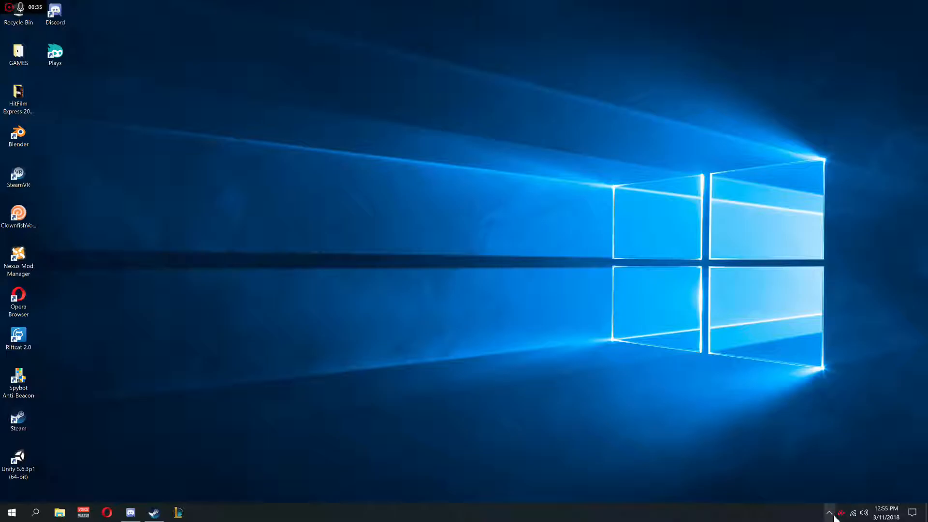
left_click(828, 512)
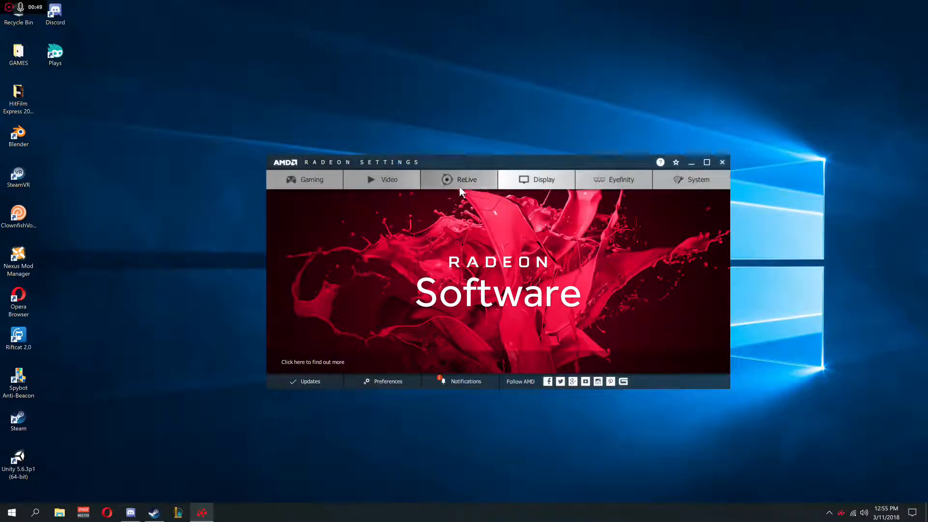
Show the ReLive Global page with its hotkeys, save folder and capture devices
left_click(465, 179)
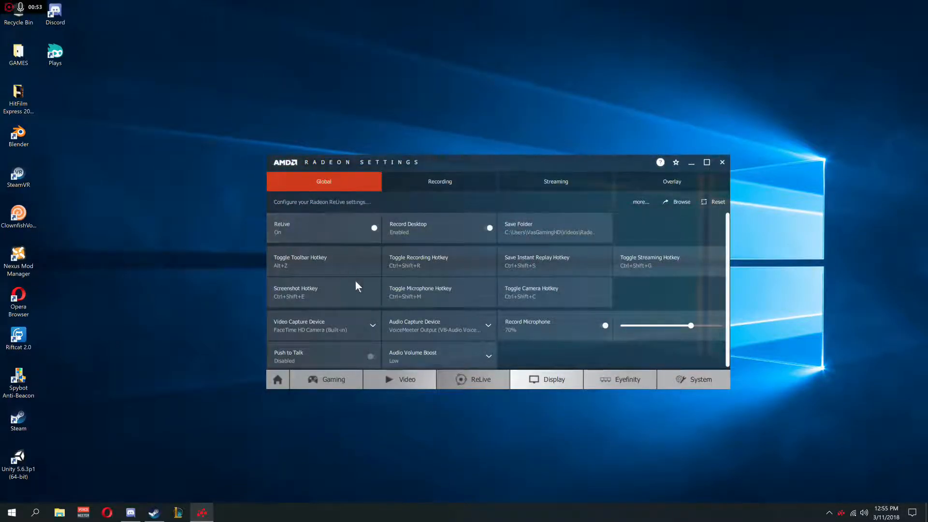
mouse_move(356, 231)
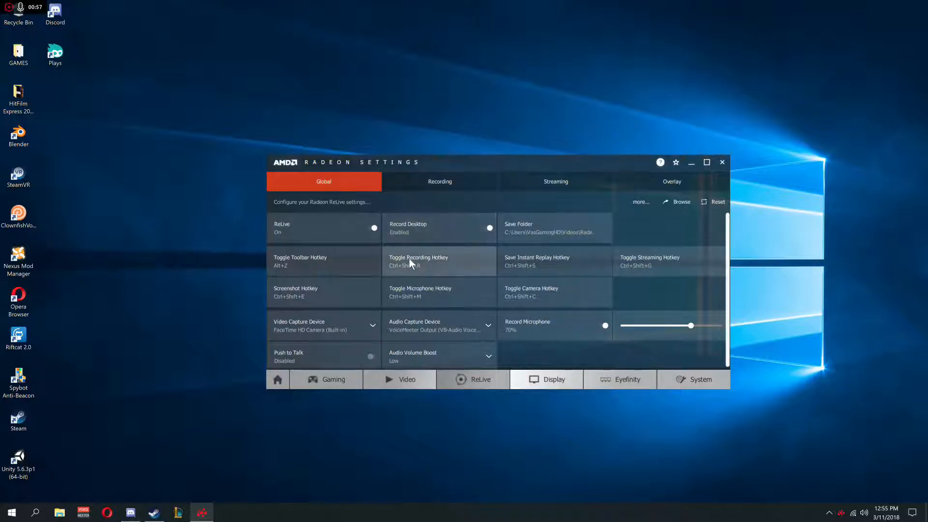
mouse_move(103, 8)
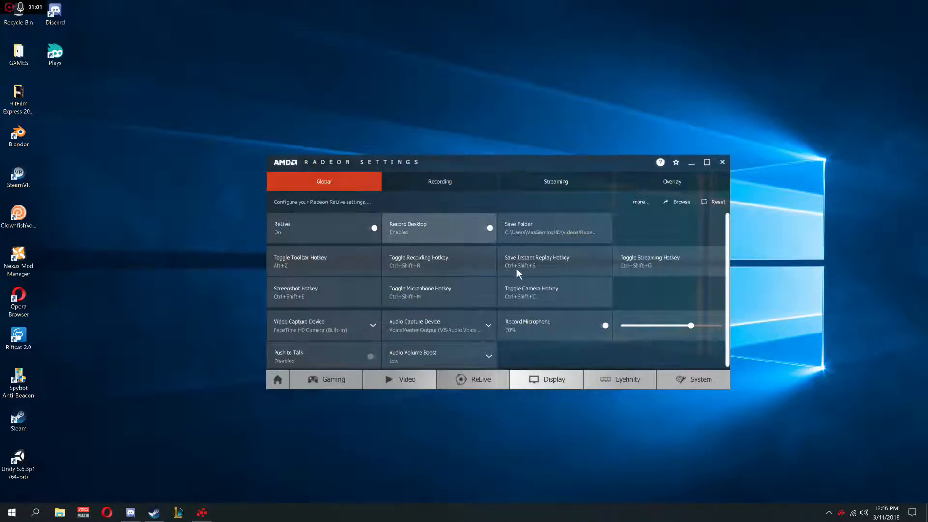
mouse_move(489, 237)
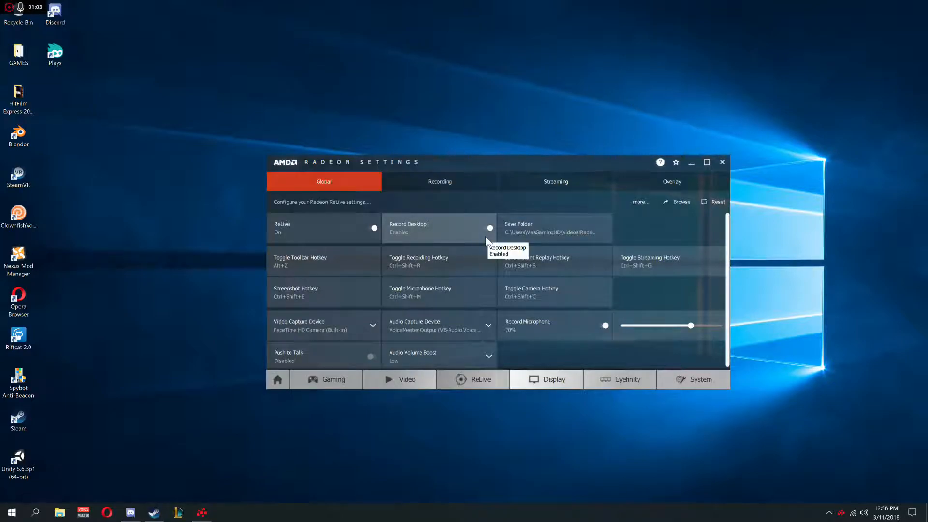
mouse_move(140, 250)
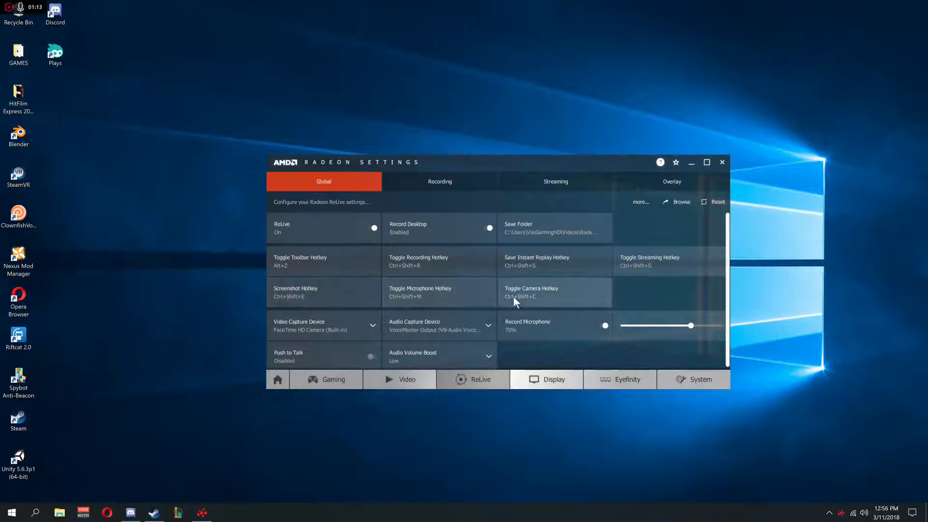
mouse_move(349, 269)
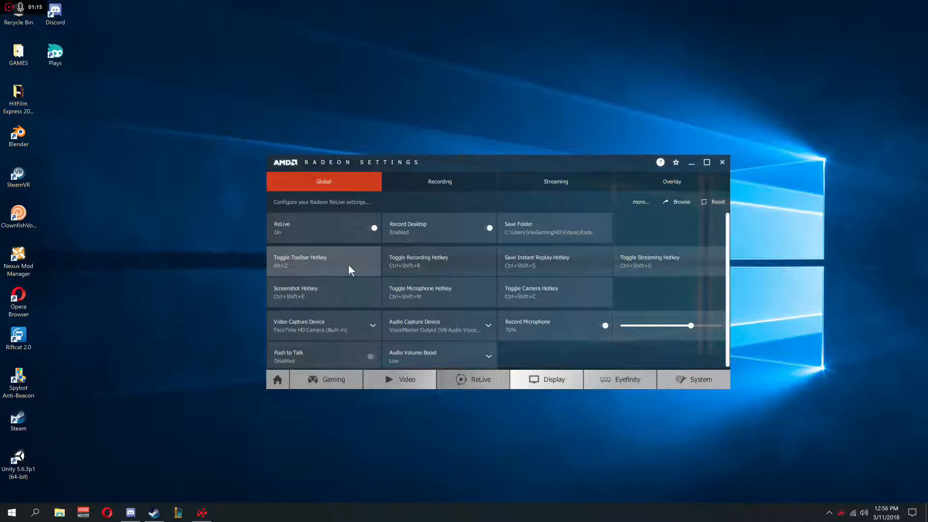
mouse_move(313, 264)
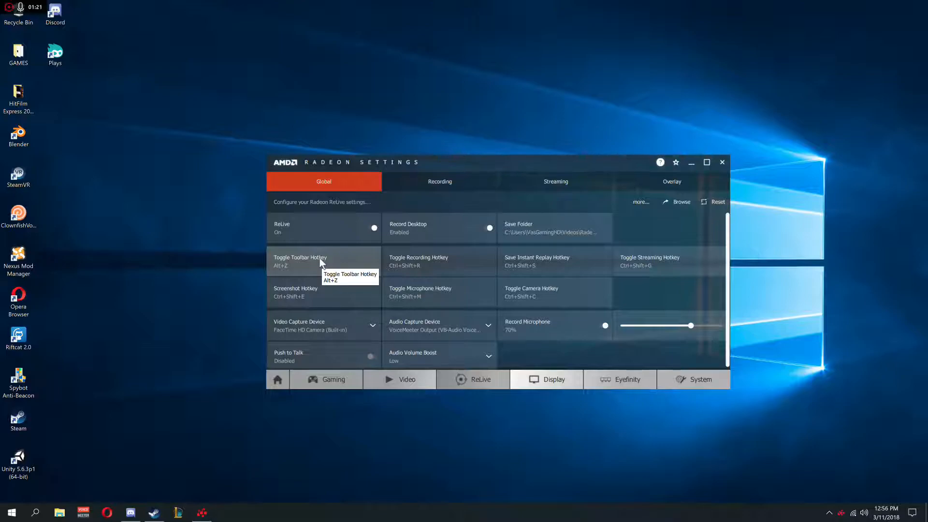
mouse_move(406, 290)
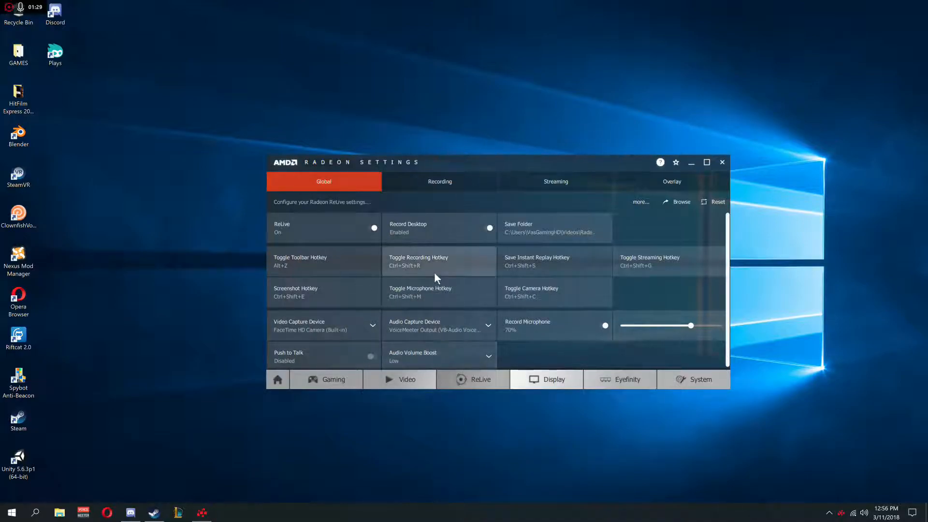
mouse_move(435, 293)
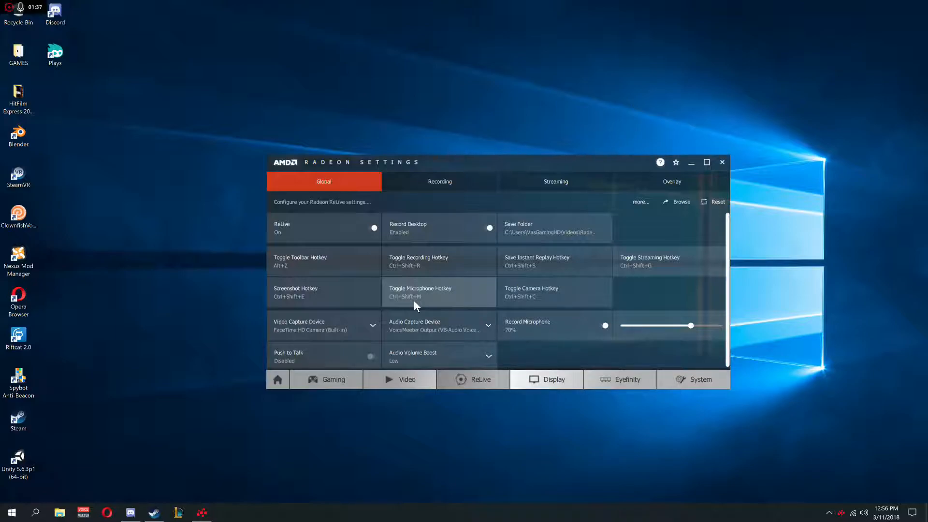
mouse_move(406, 275)
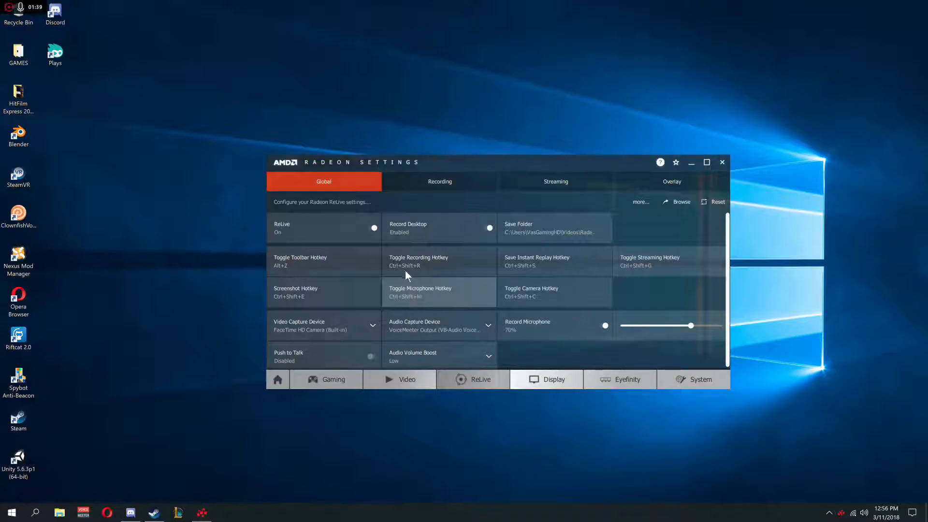
mouse_move(411, 294)
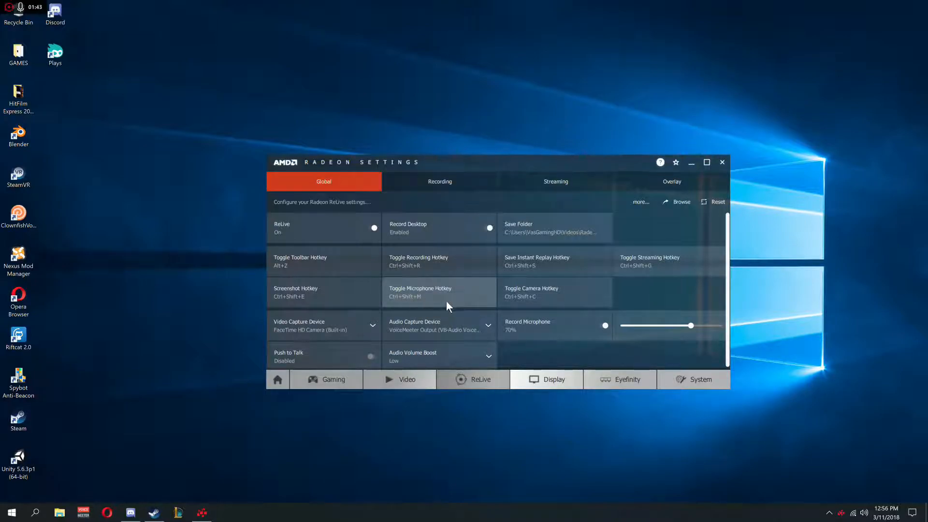
mouse_move(438, 301)
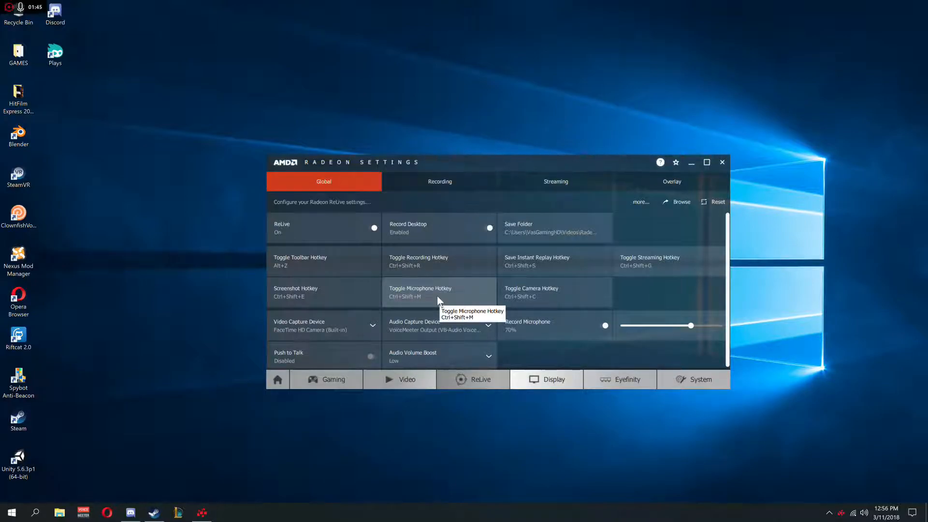
mouse_move(426, 299)
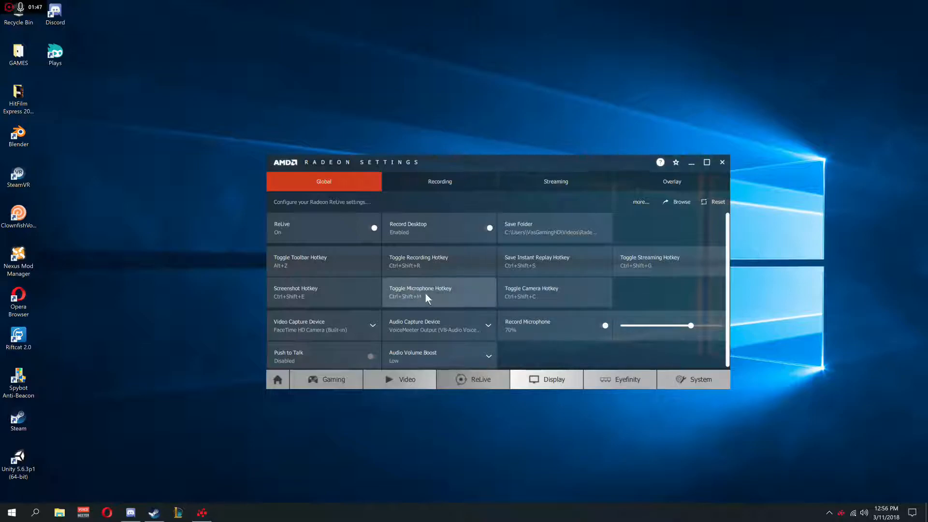
mouse_move(819, 497)
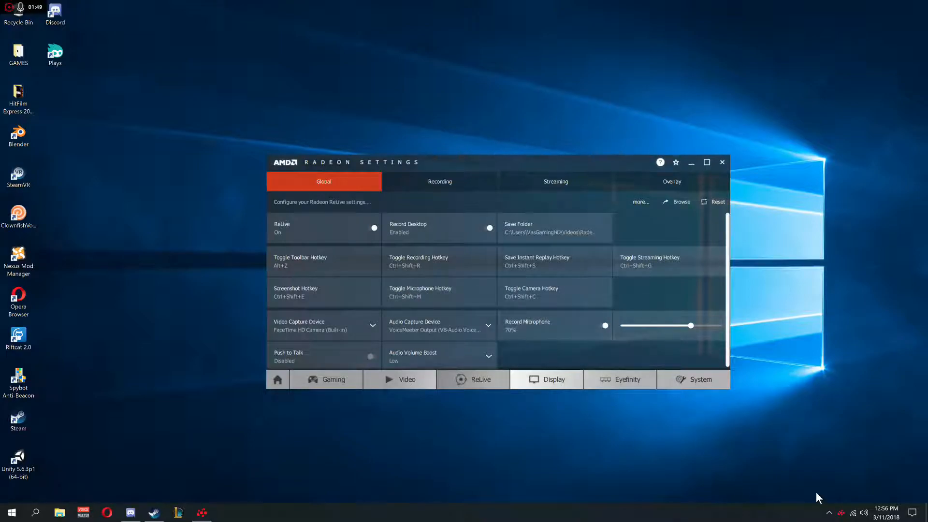
Check the VoiceMeeter Output default format, keeping 2 channel, 24 bit, 48000 Hz
right_click(864, 512)
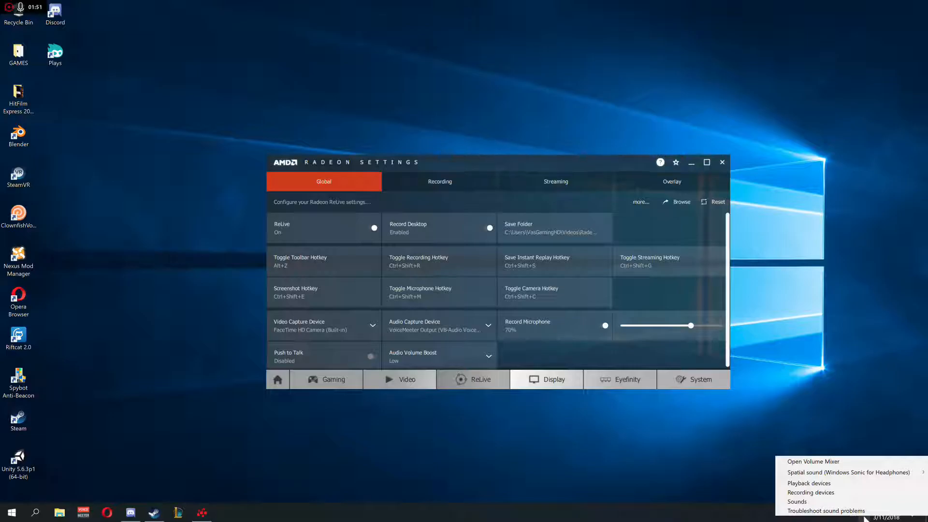
mouse_move(809, 483)
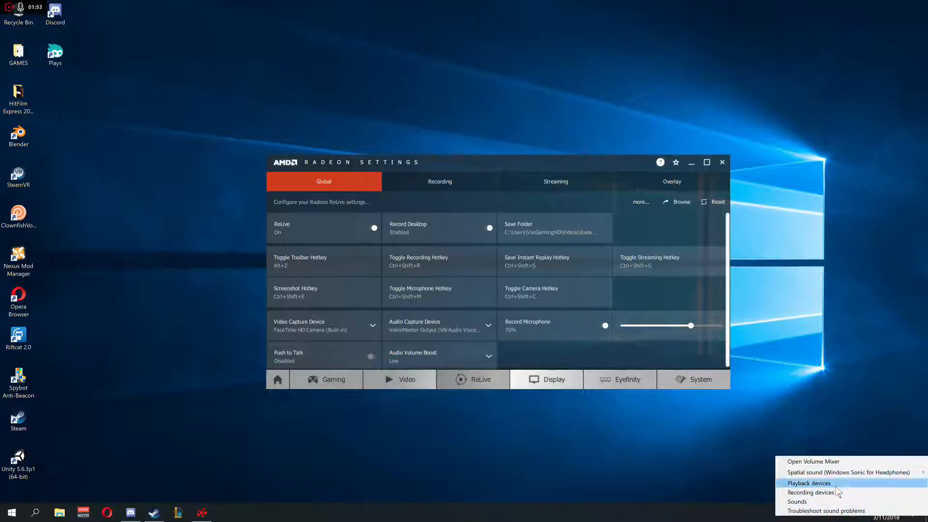
left_click(812, 492)
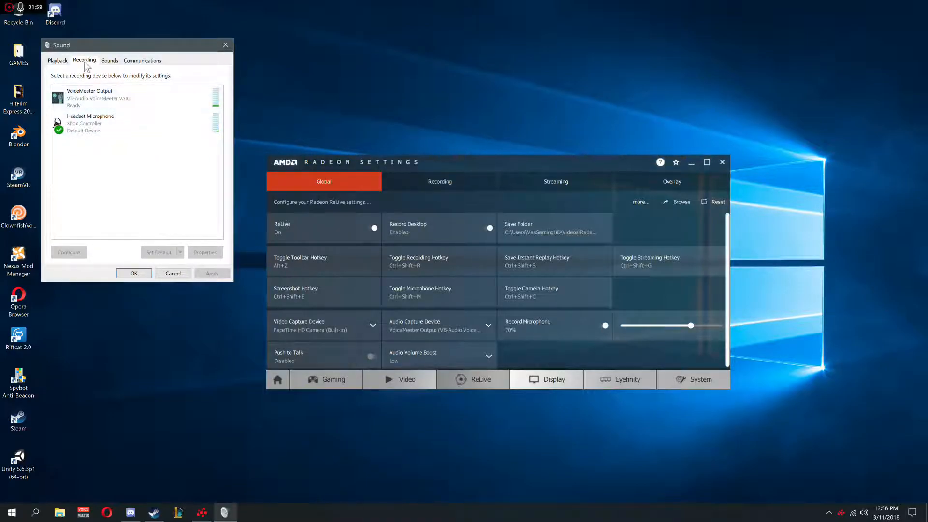
left_click(137, 98)
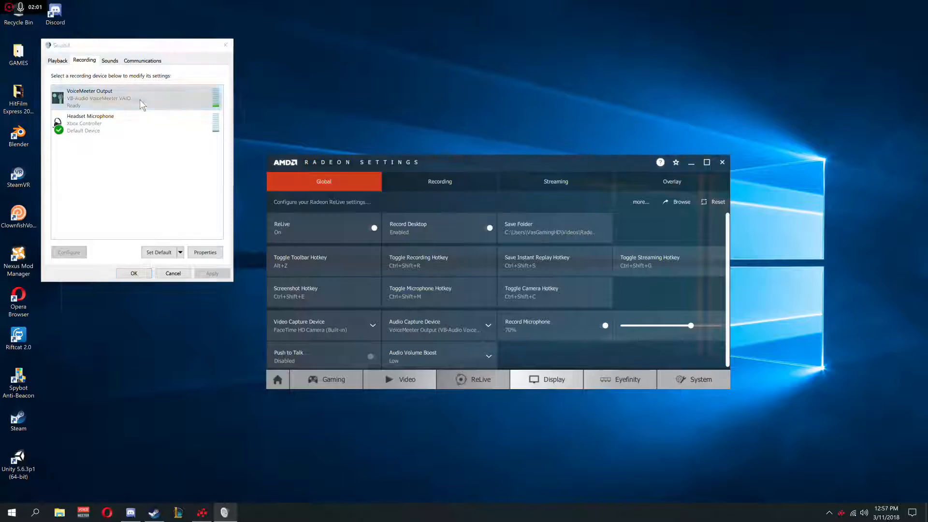
left_click(205, 251)
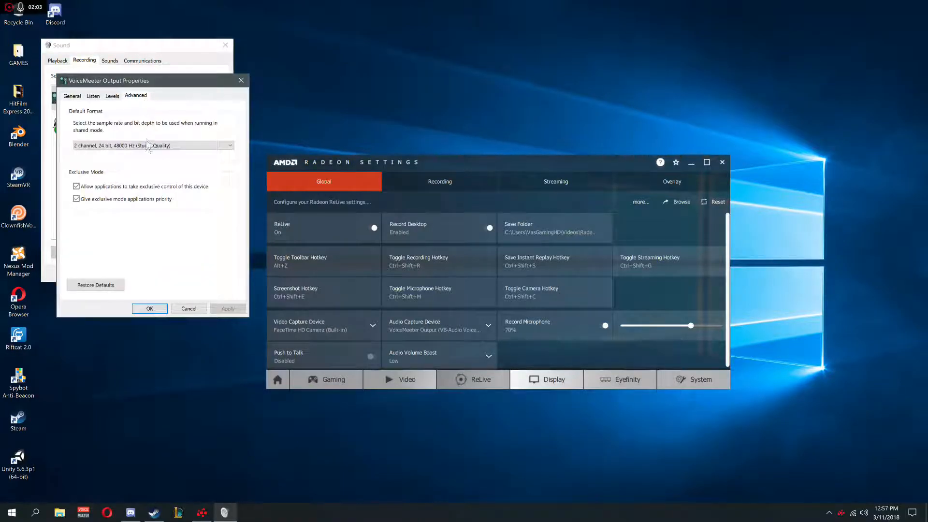
left_click(227, 145)
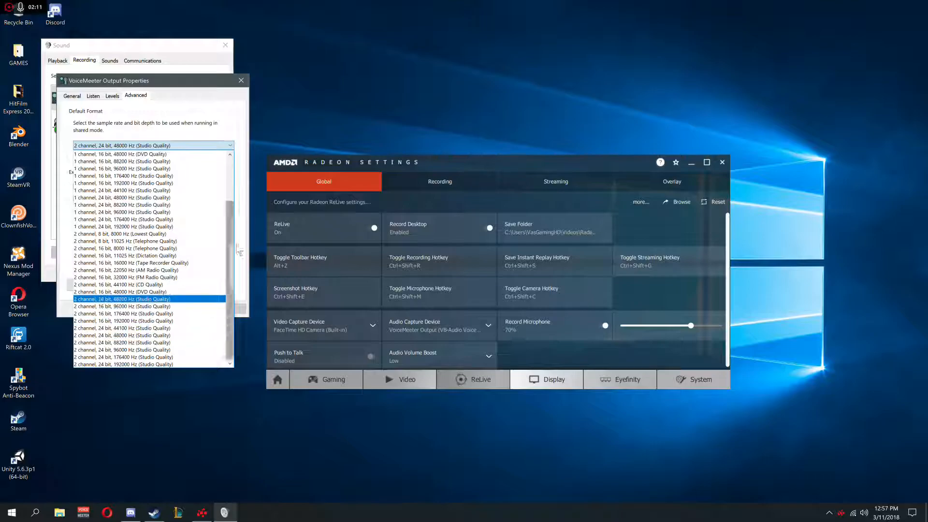
left_click(241, 80)
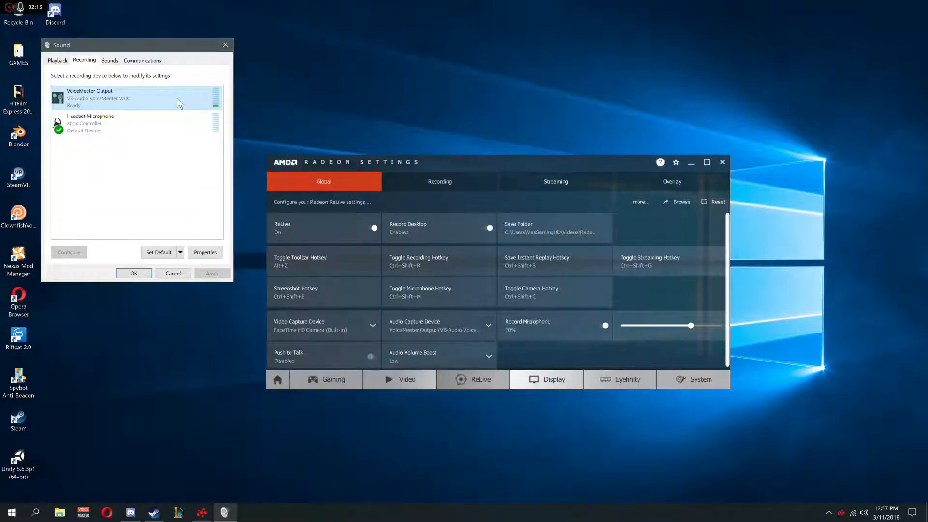
left_click(205, 252)
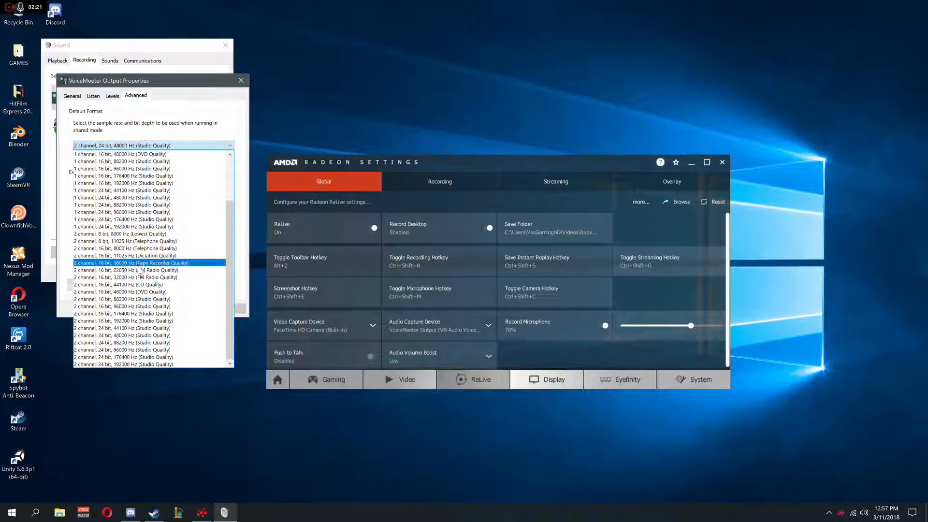
left_click(127, 270)
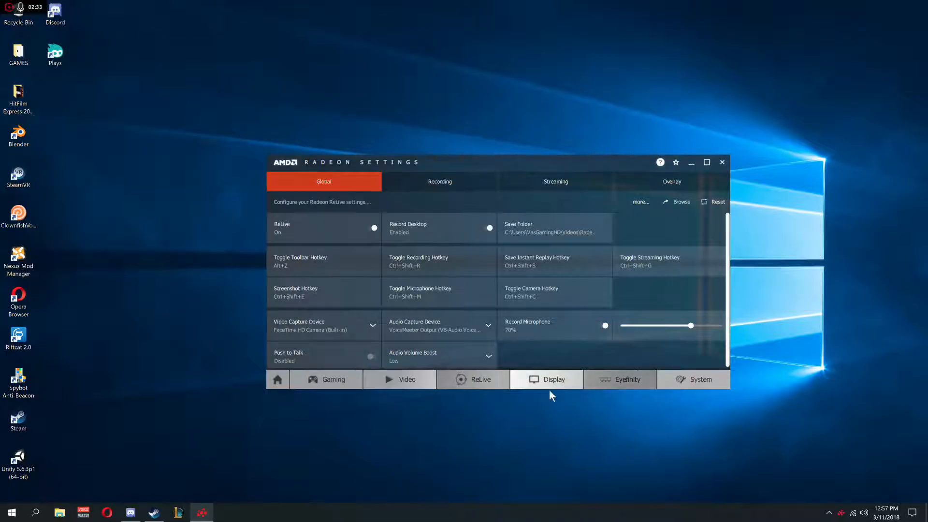
mouse_move(190, 275)
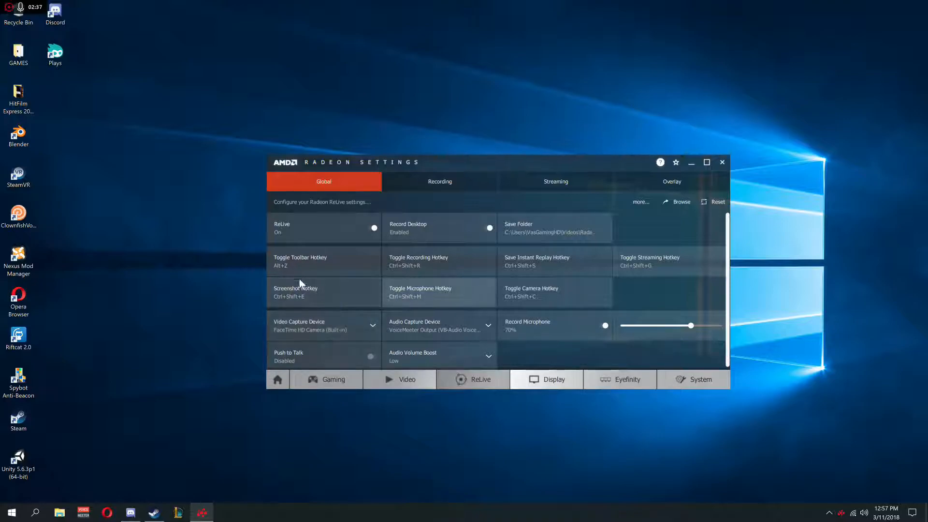
mouse_move(316, 327)
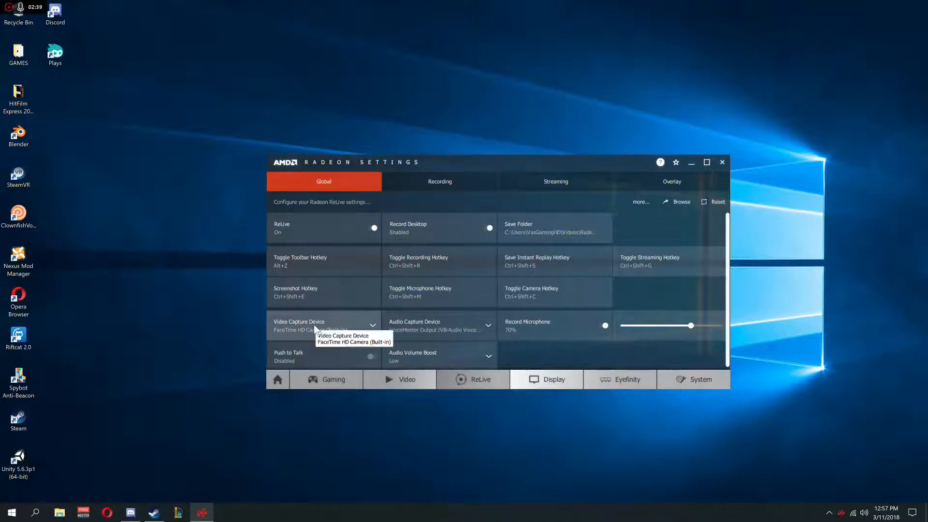
mouse_move(165, 254)
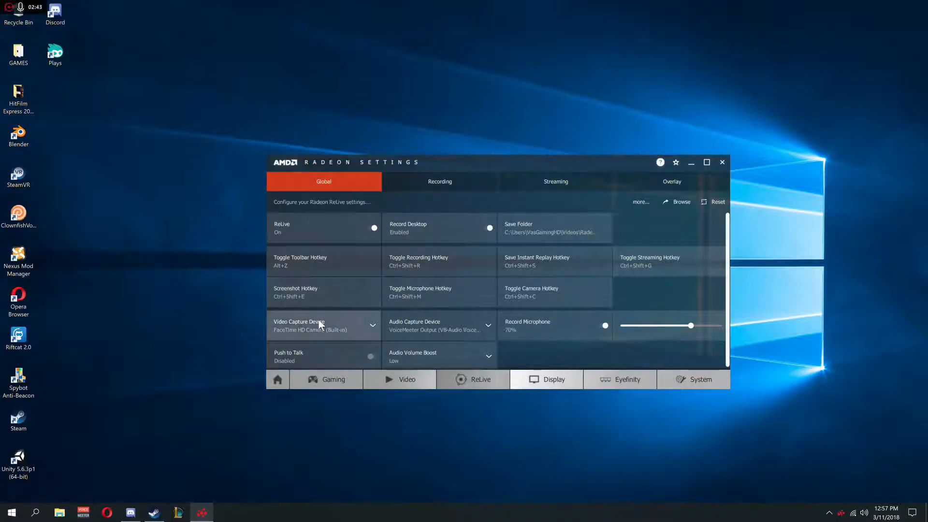
mouse_move(319, 325)
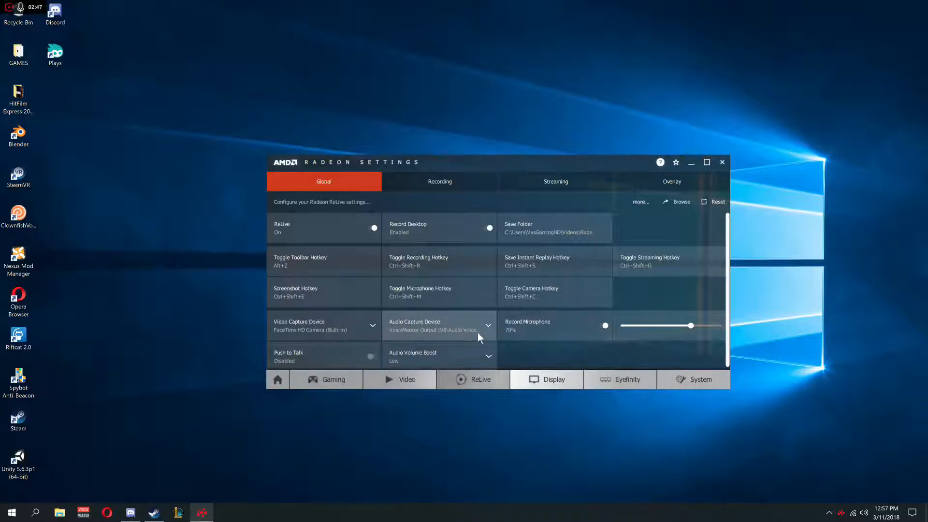
mouse_move(459, 296)
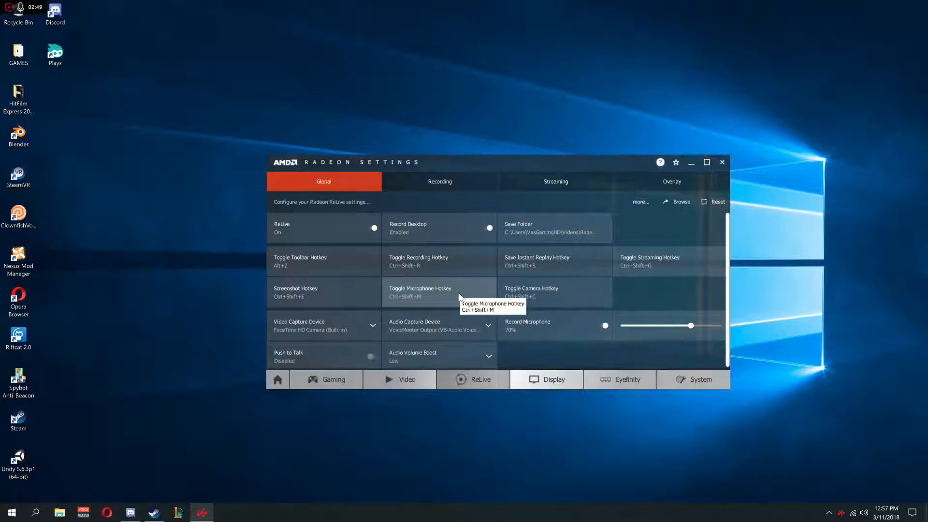
mouse_move(556, 321)
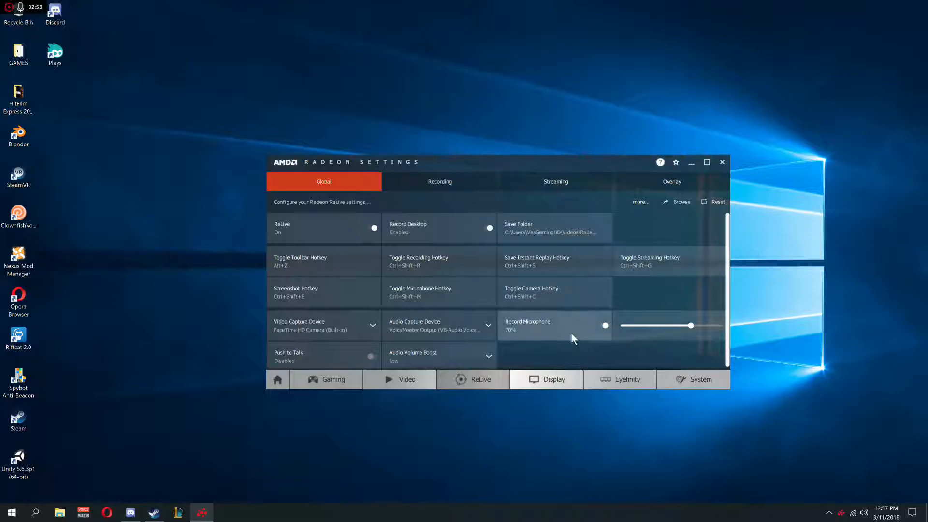
mouse_move(538, 323)
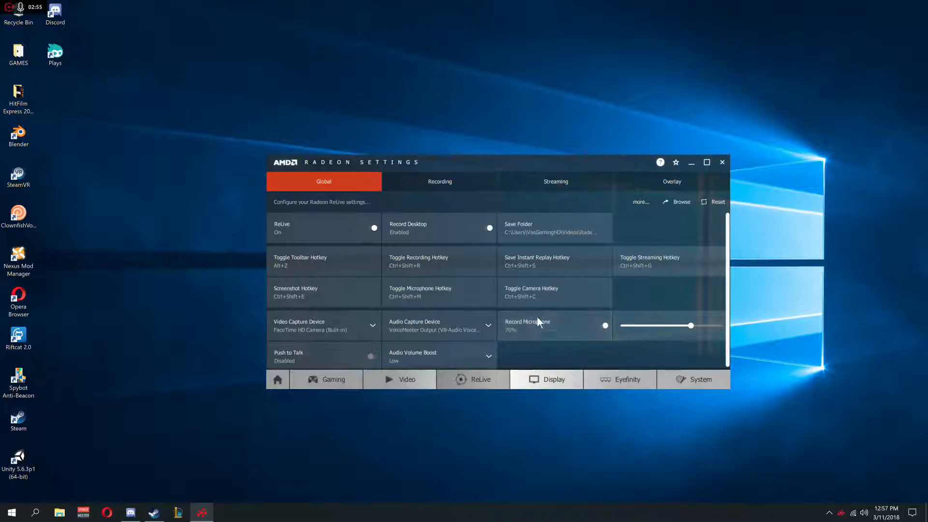
mouse_move(542, 329)
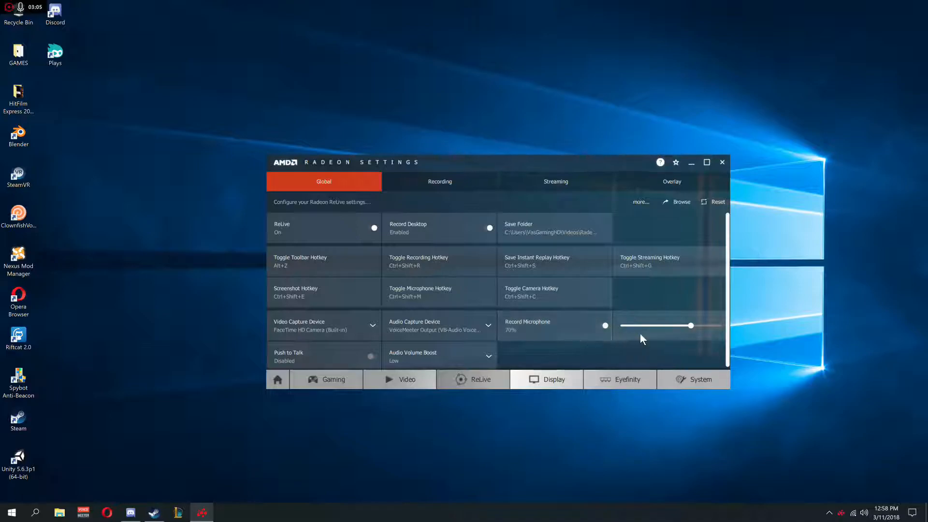
mouse_move(667, 331)
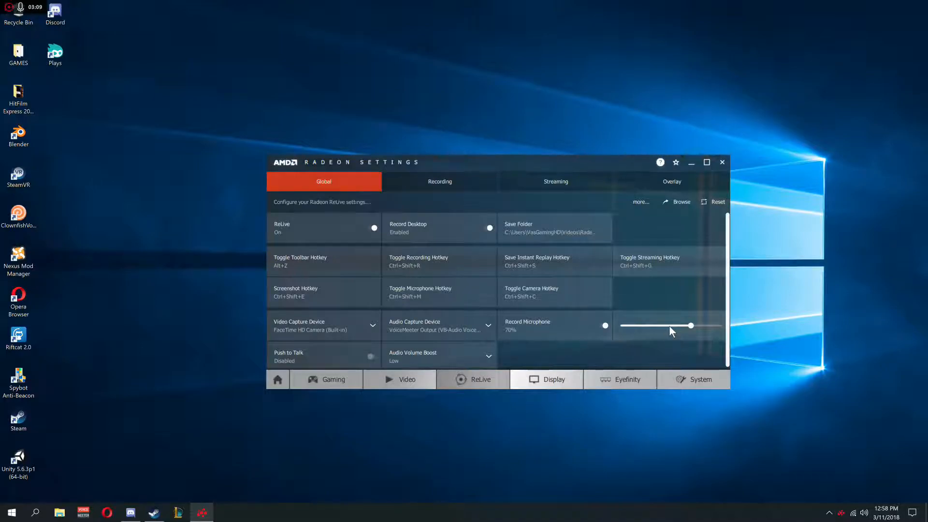
mouse_move(617, 251)
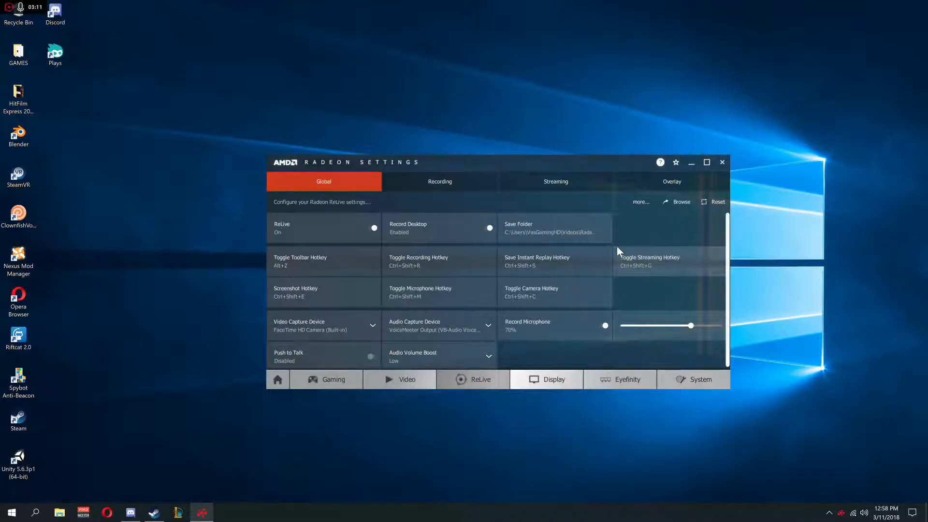
mouse_move(631, 354)
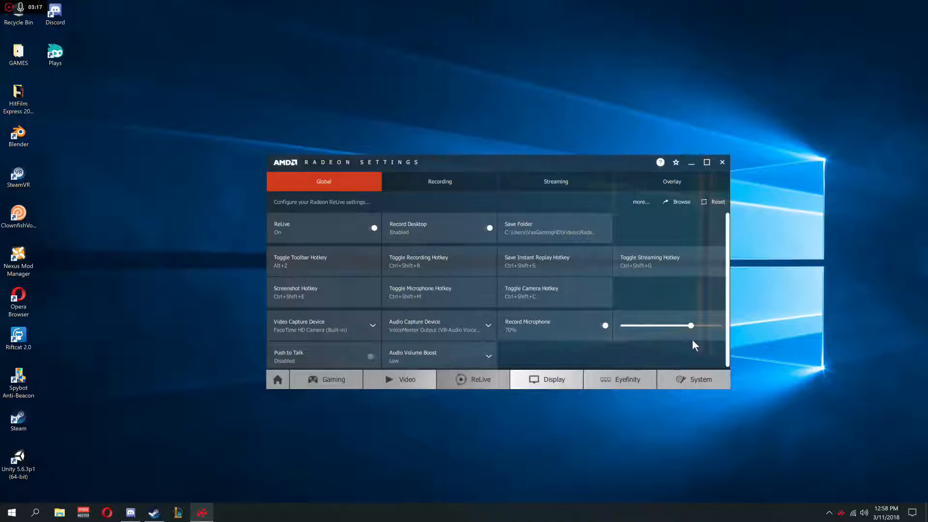
mouse_move(694, 340)
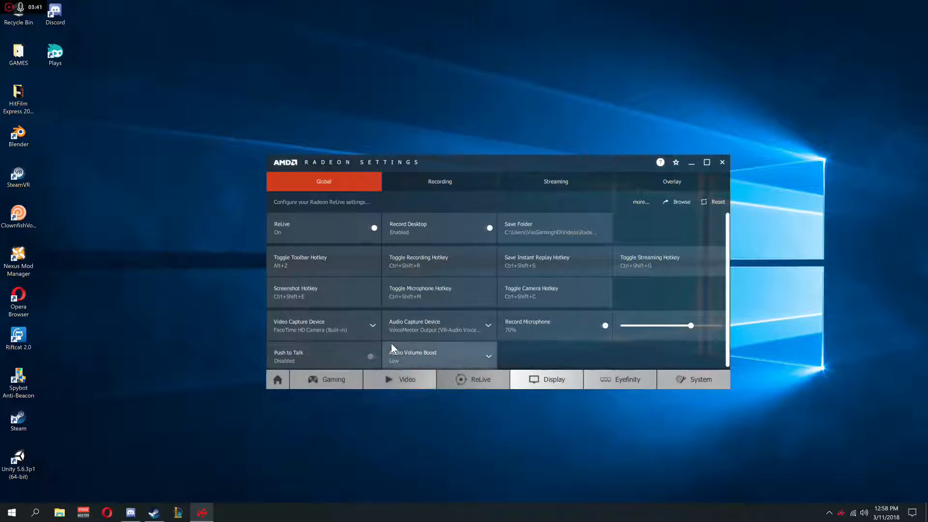
mouse_move(411, 355)
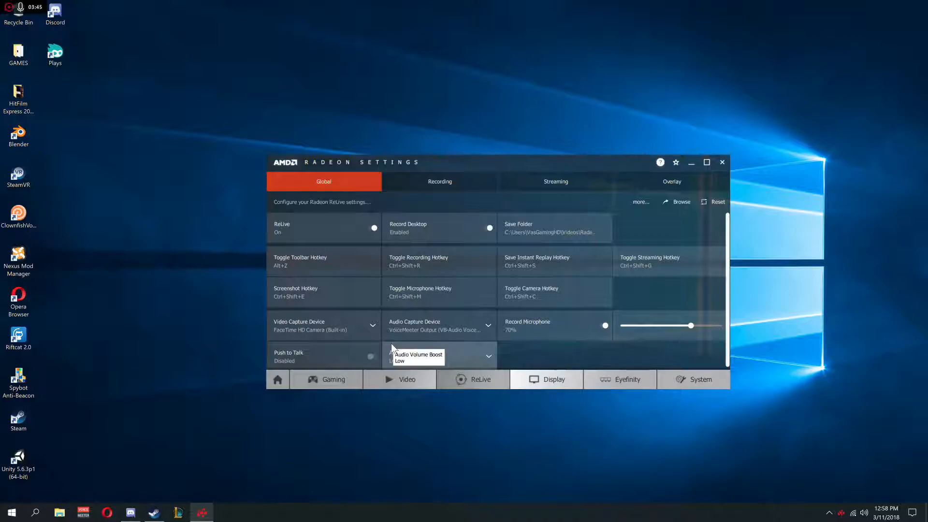
mouse_move(355, 355)
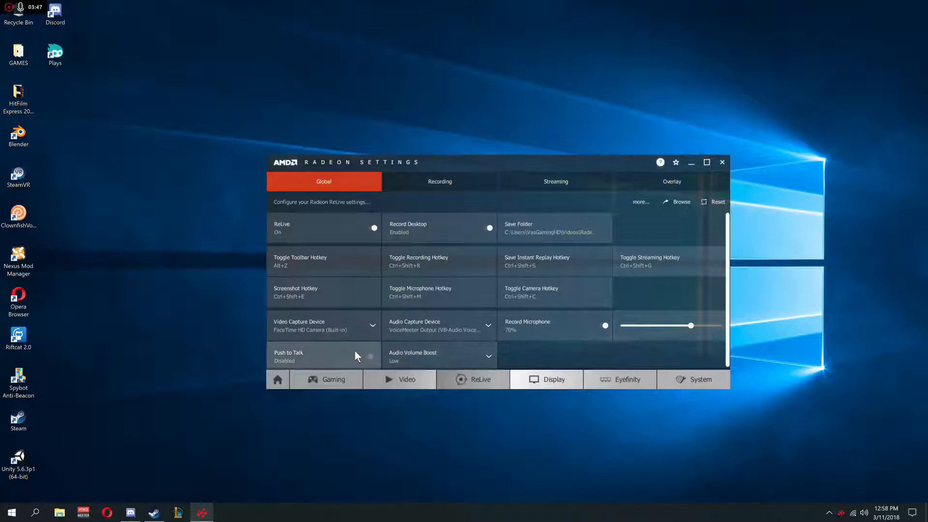
mouse_move(599, 360)
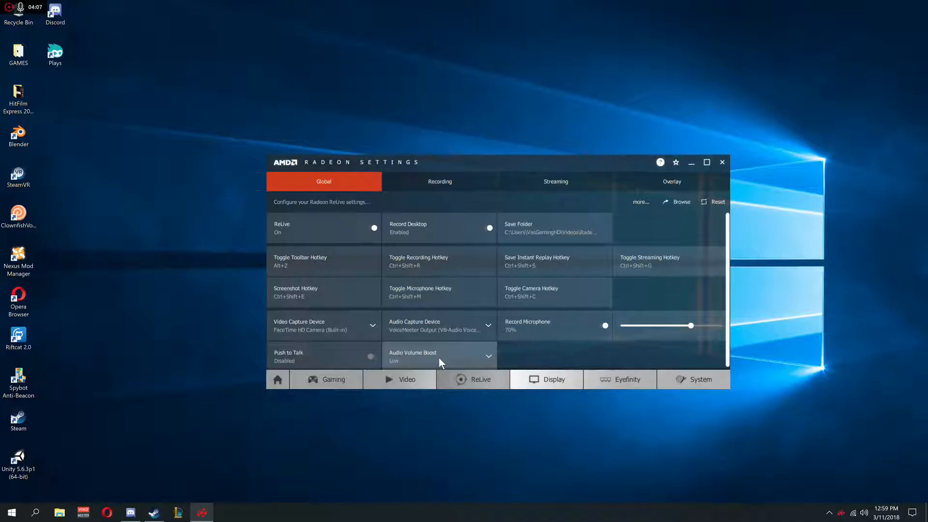
mouse_move(444, 351)
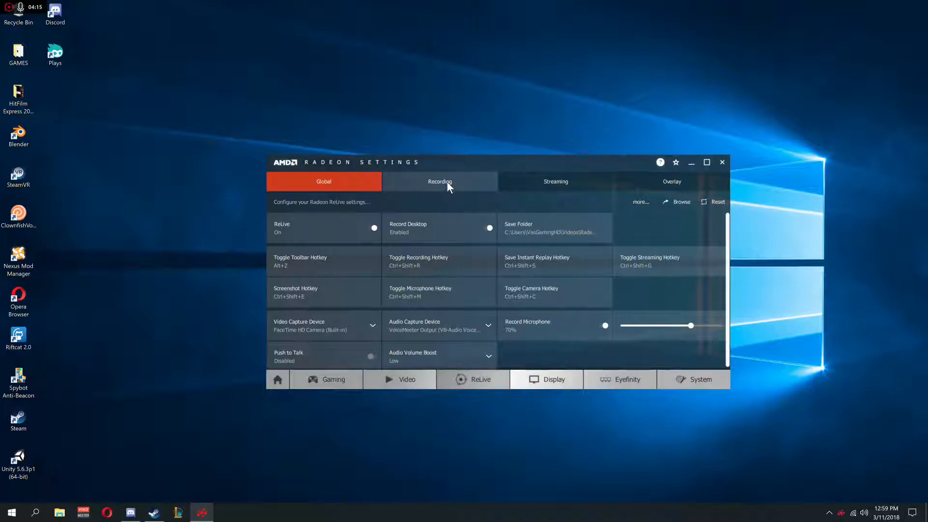
On the ReLive Recording tab, review the profiles keeping Custom, then list the resolutions
left_click(439, 182)
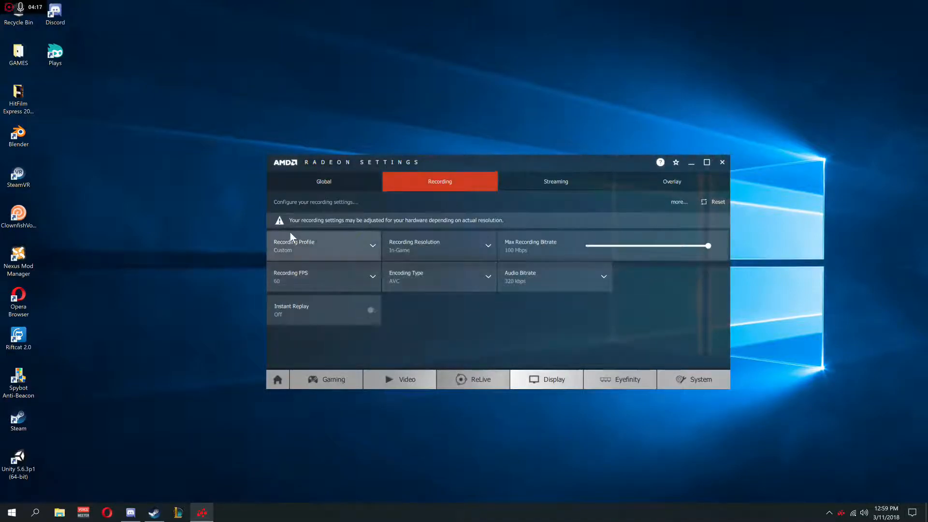
mouse_move(308, 252)
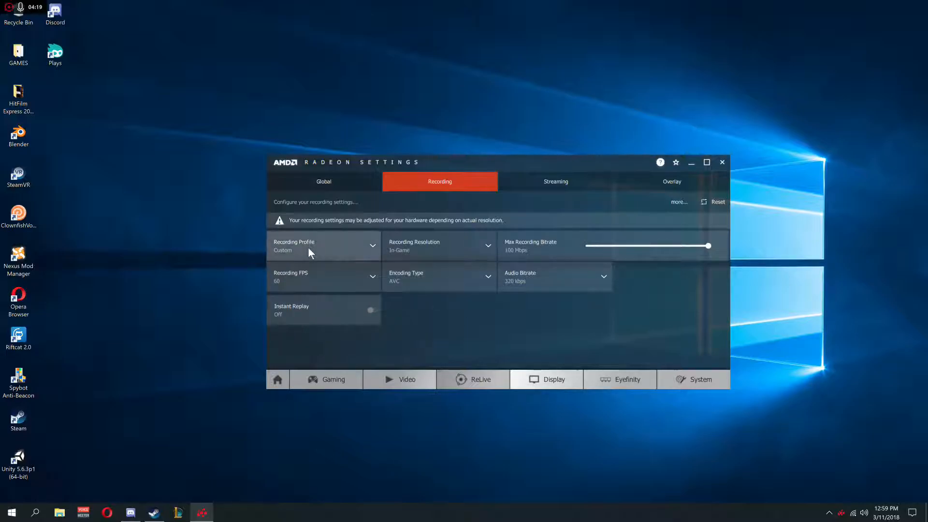
left_click(323, 246)
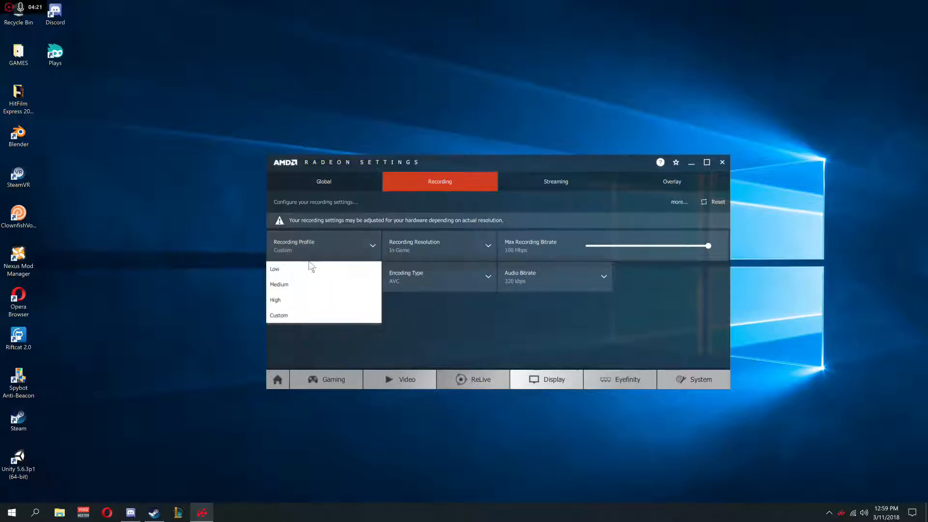
left_click(279, 315)
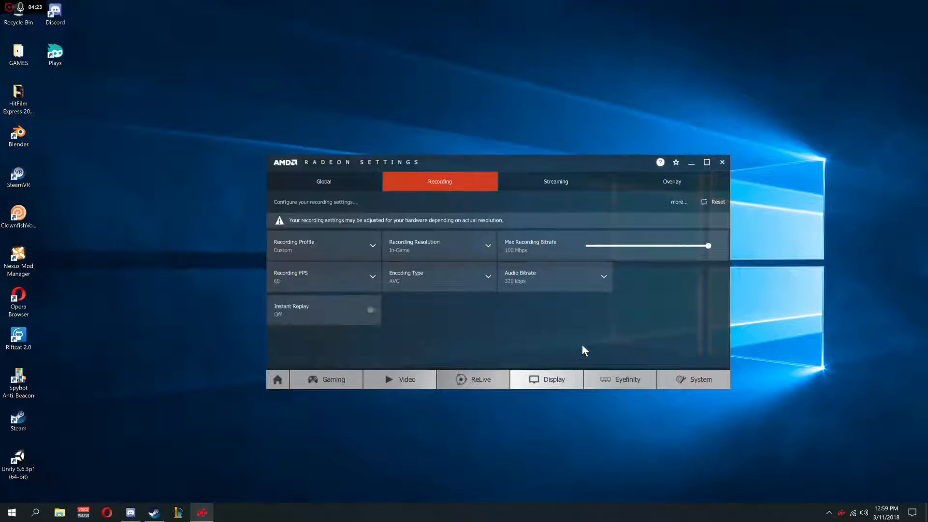
left_click(440, 245)
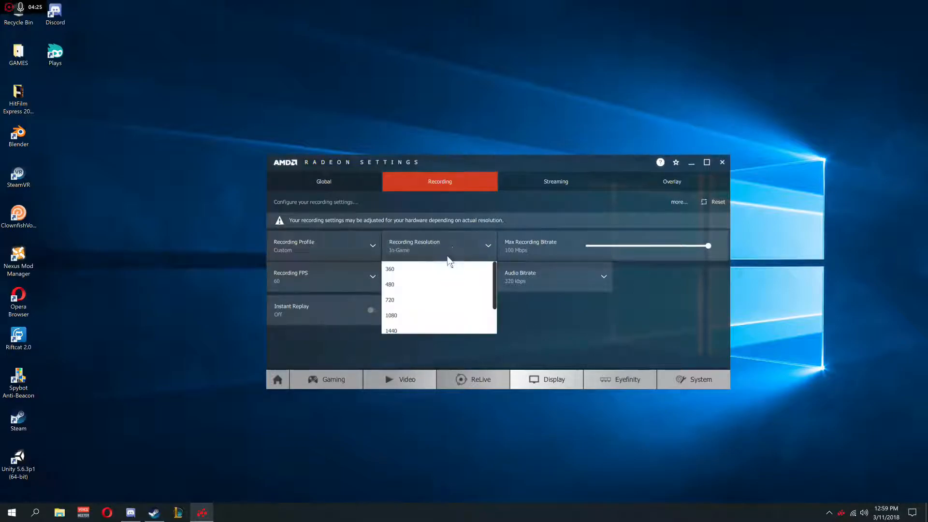
scroll("down", 3)
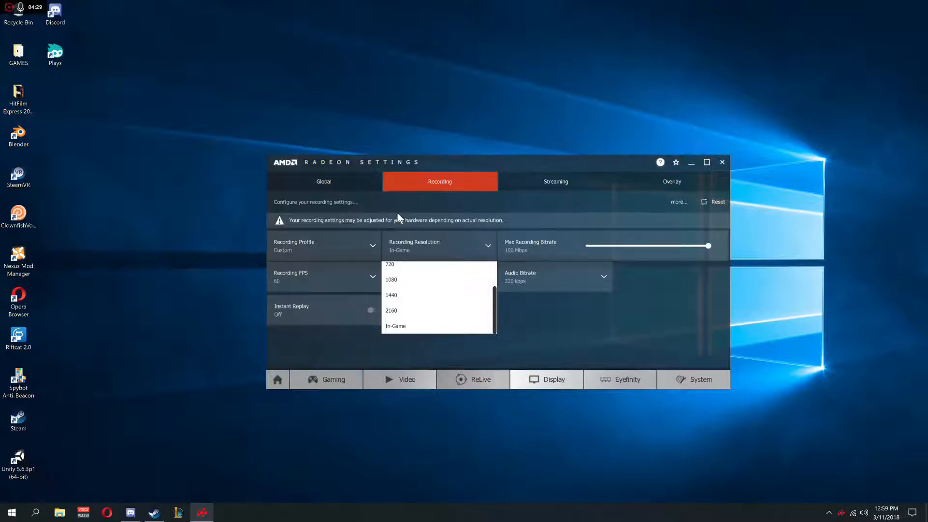
mouse_move(441, 280)
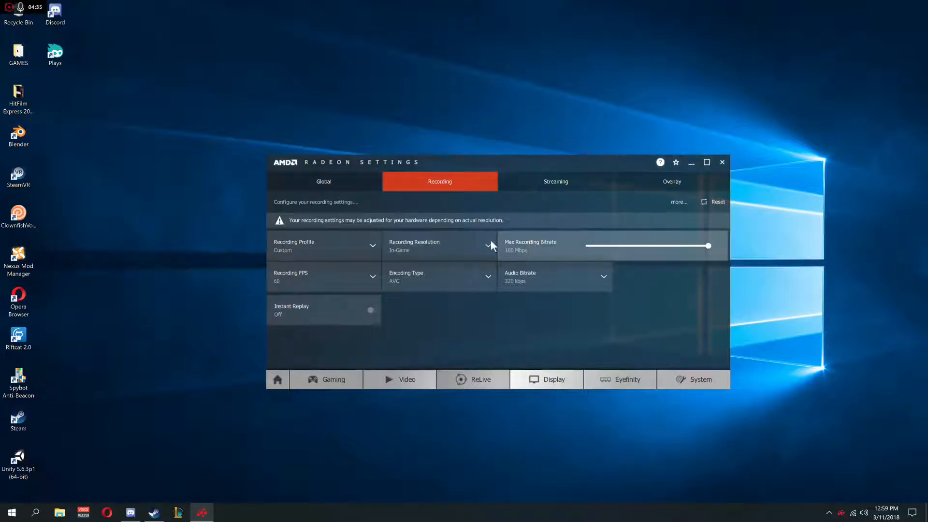
mouse_move(688, 247)
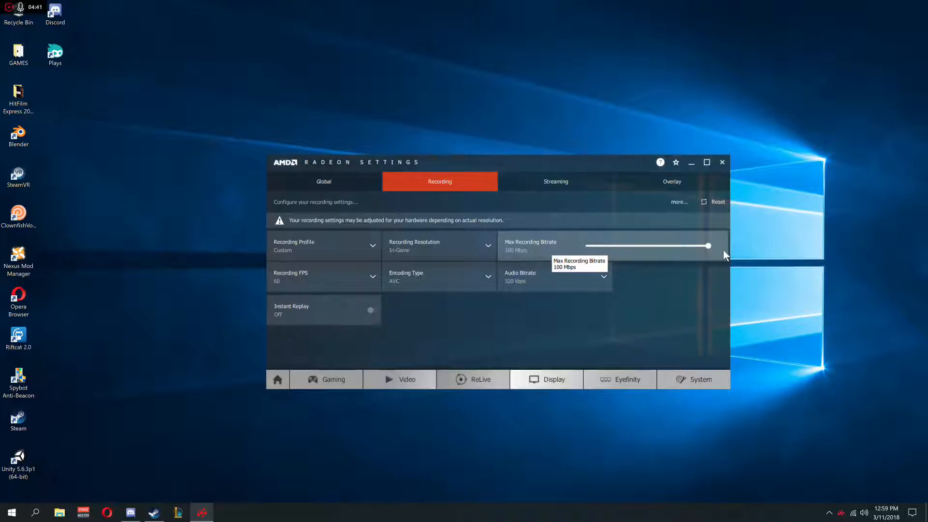
mouse_move(678, 337)
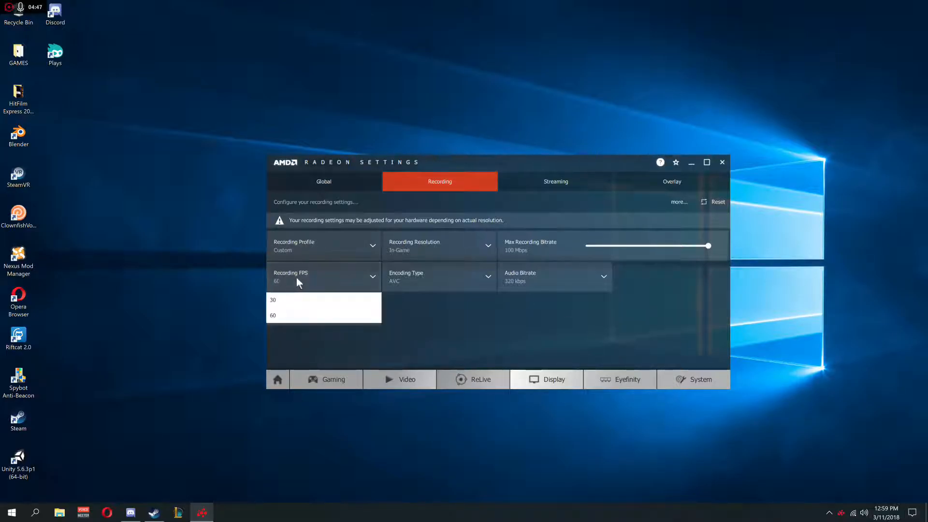
Keep Recording FPS at 60 and close the frame-rate list
left_click(272, 315)
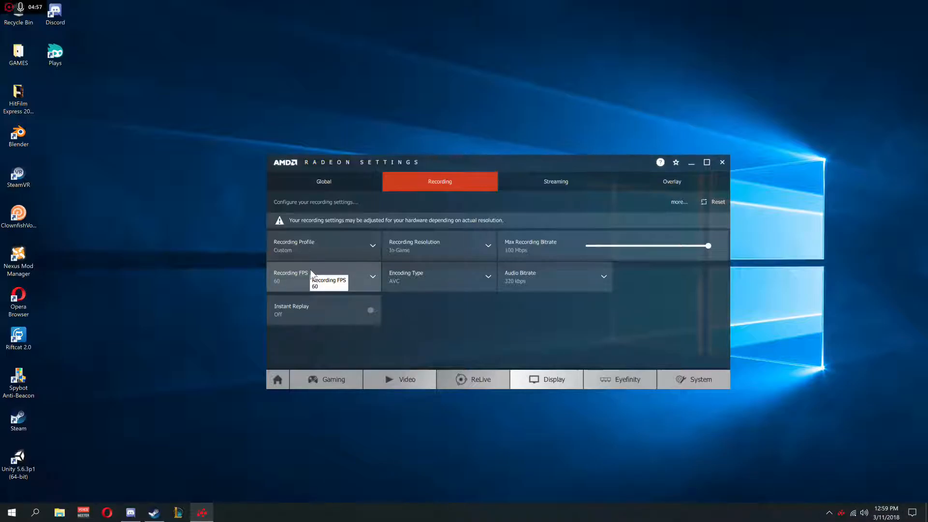
left_click(372, 277)
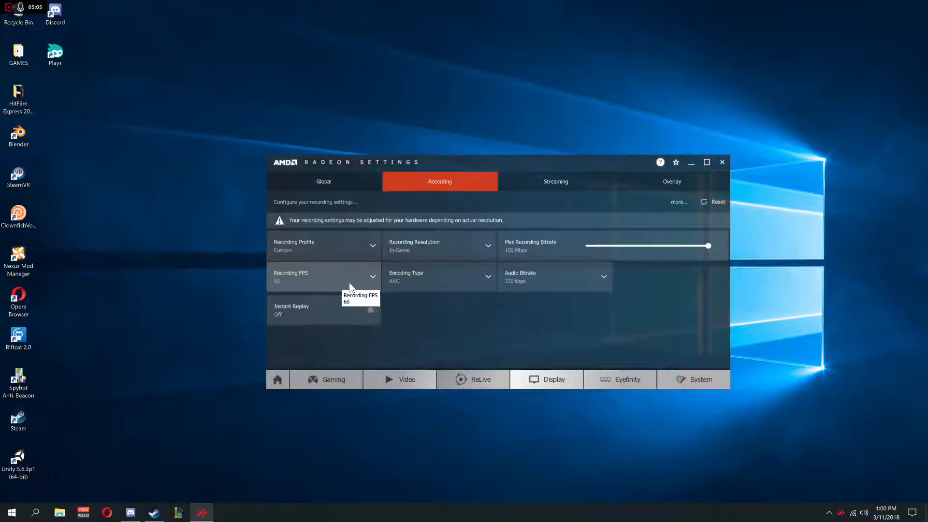
mouse_move(431, 315)
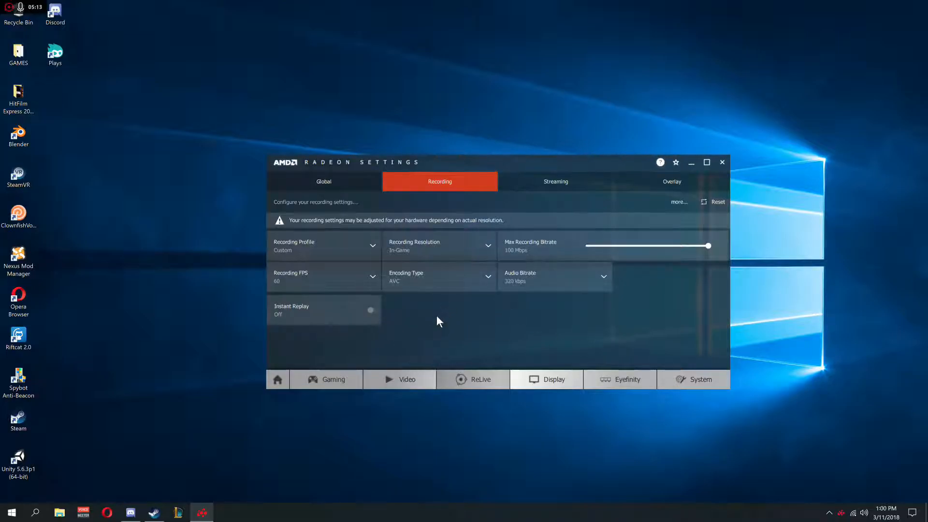
Leave the system overview and return to the ReLive Recording tab showing AVC encoding
left_click(700, 379)
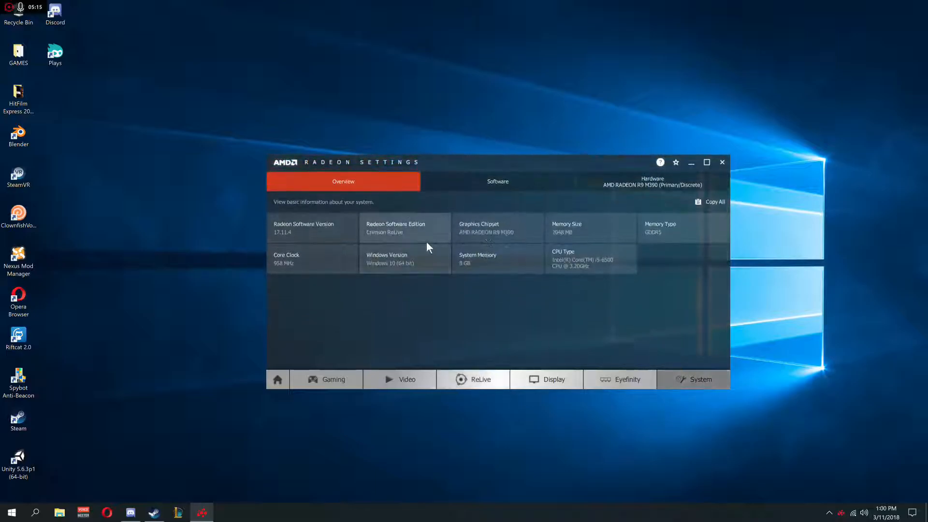
mouse_move(475, 379)
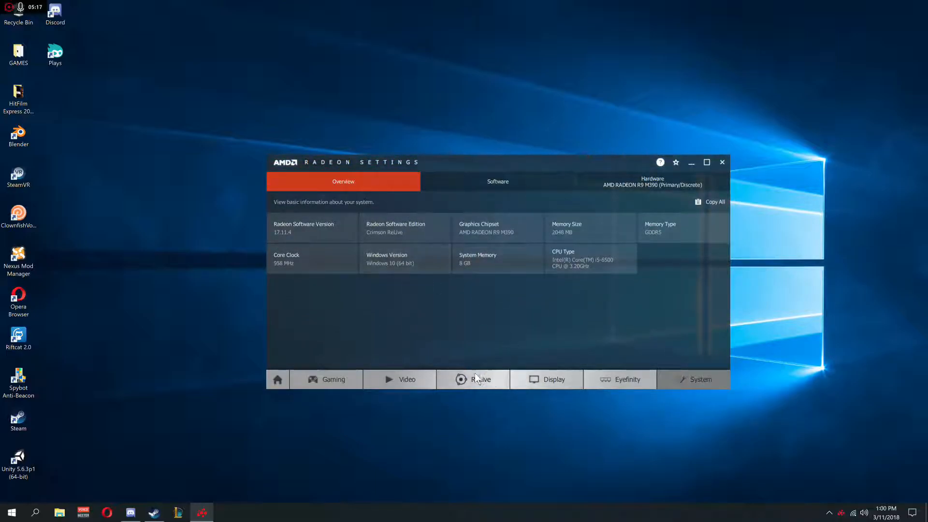
left_click(473, 380)
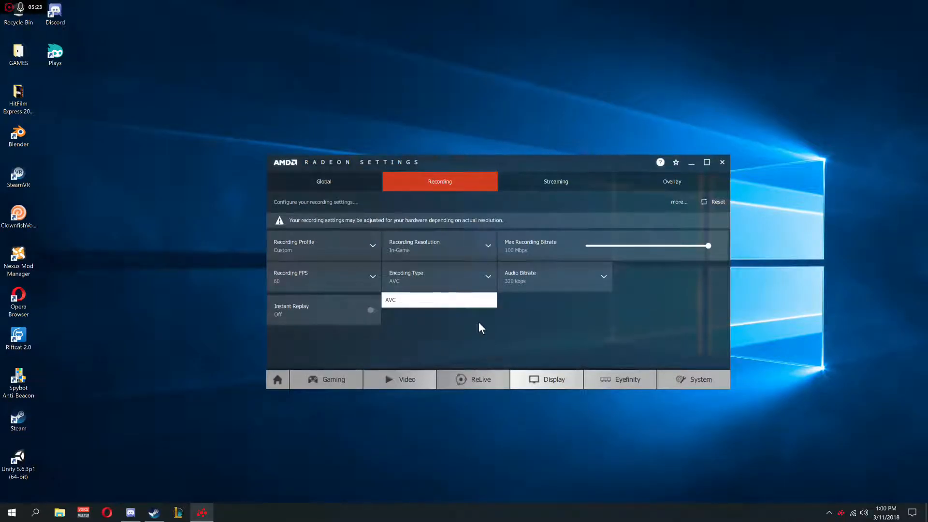
mouse_move(395, 327)
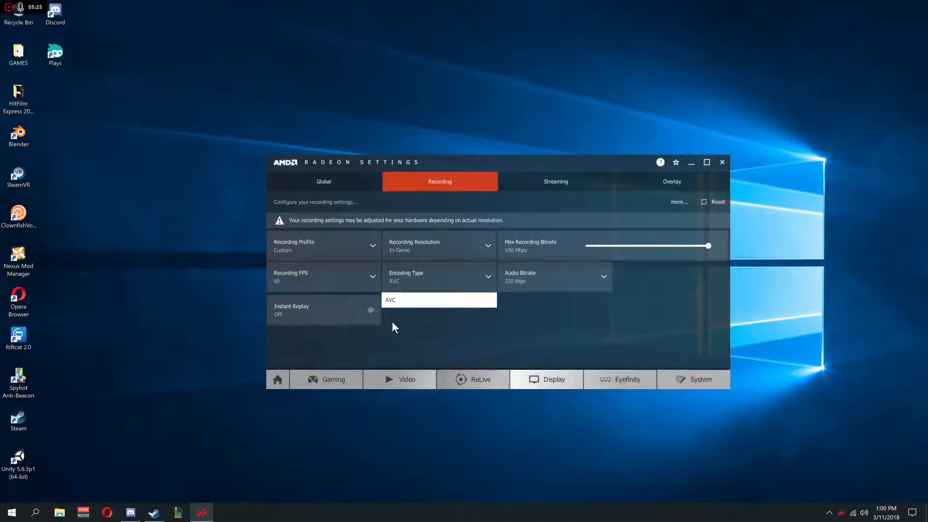
mouse_move(500, 330)
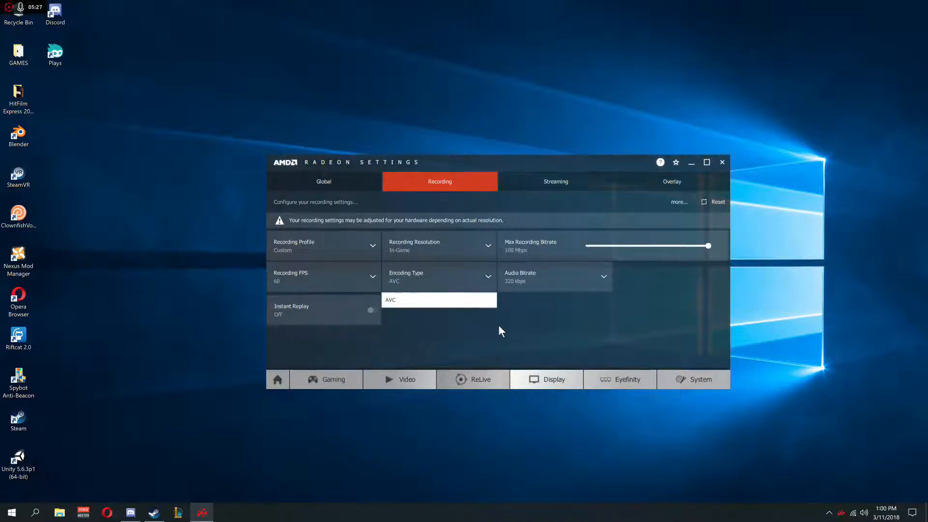
mouse_move(509, 334)
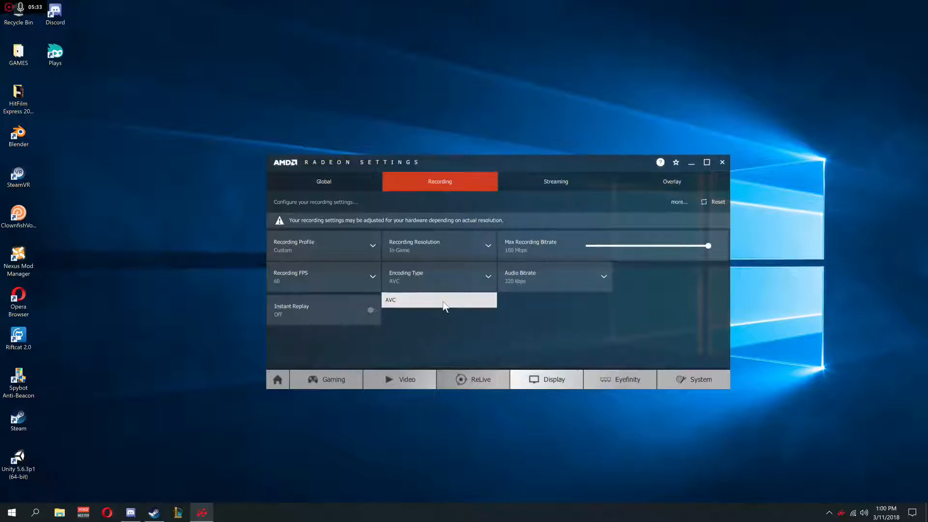
mouse_move(414, 328)
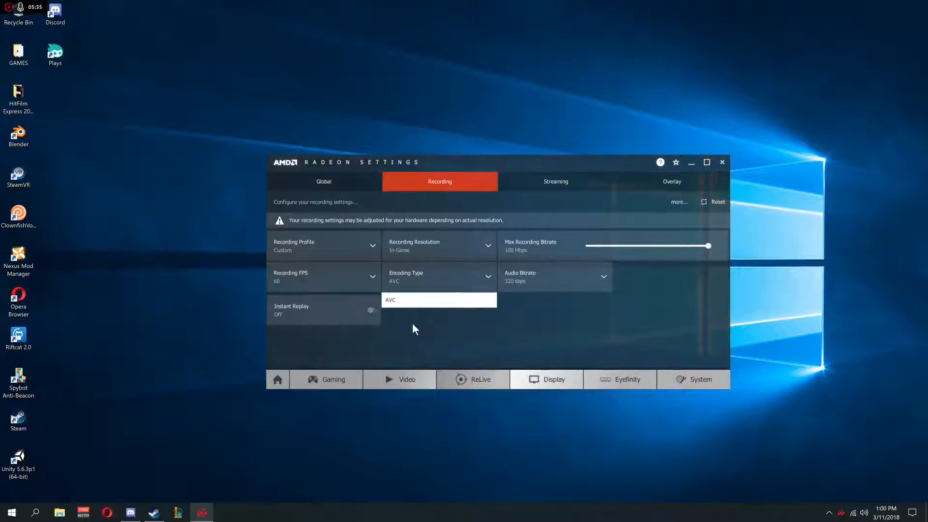
mouse_move(461, 322)
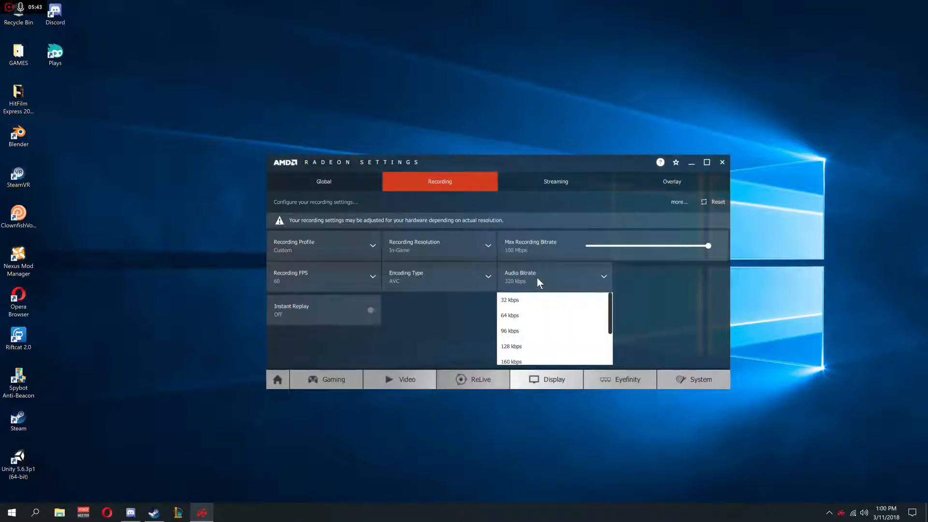
Leave recording audio at 320 kbps and Instant Replay off, then view Streaming
scroll("down", 3)
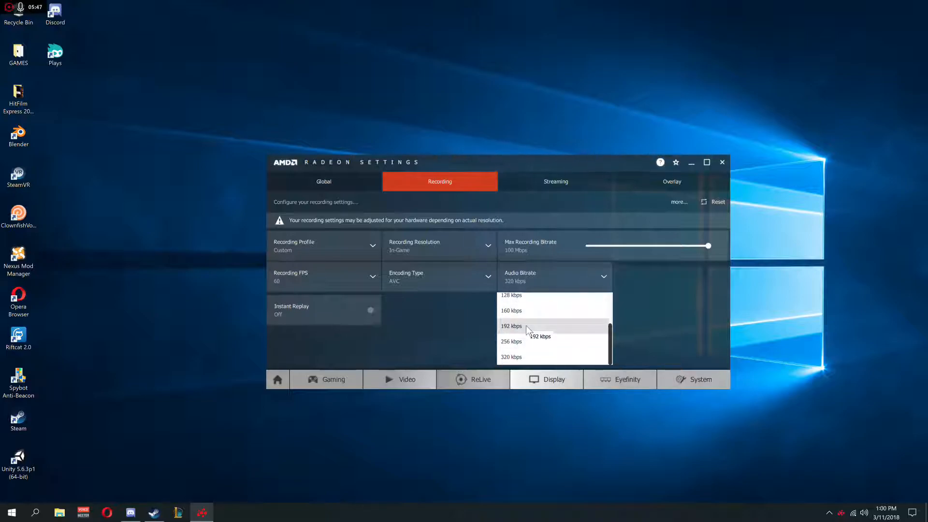
mouse_move(614, 282)
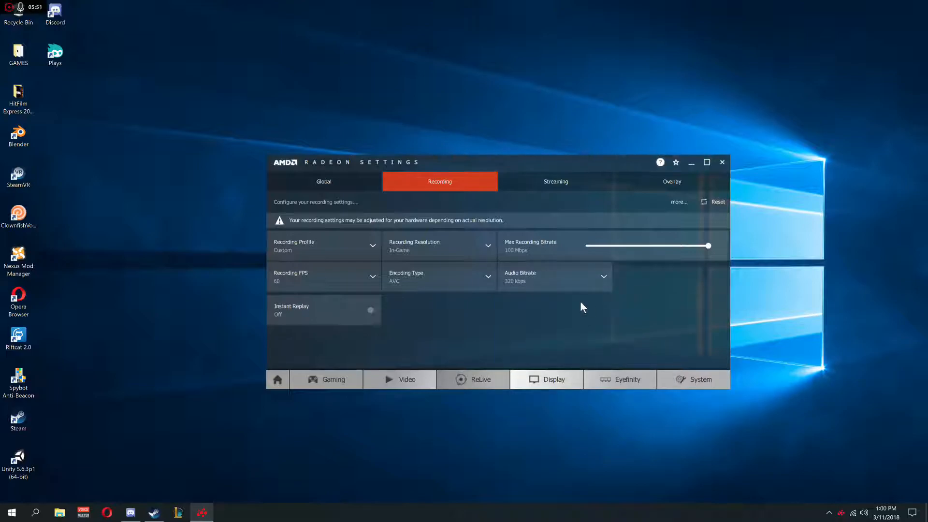
mouse_move(551, 313)
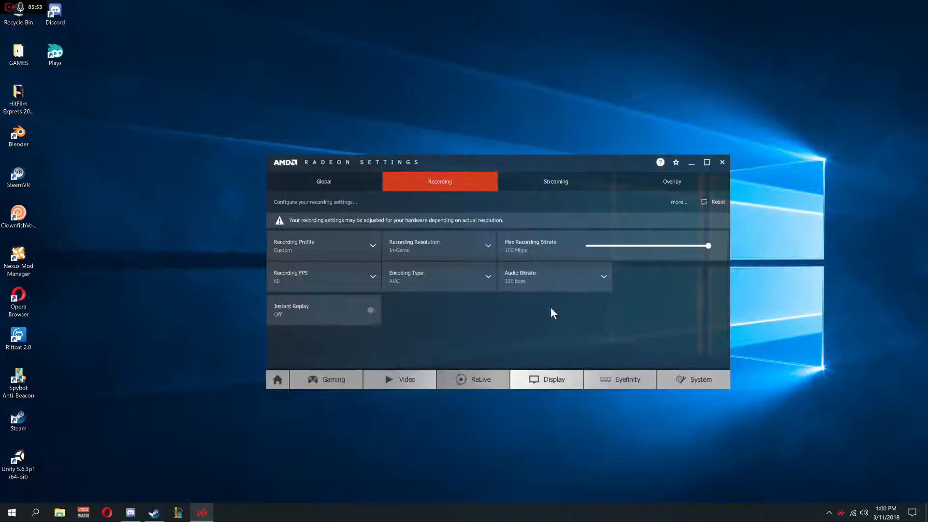
mouse_move(314, 317)
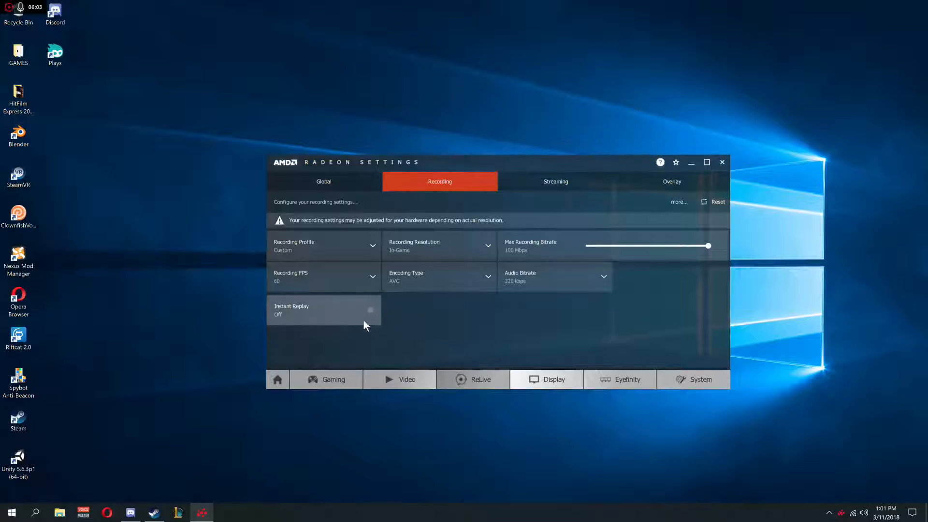
mouse_move(370, 311)
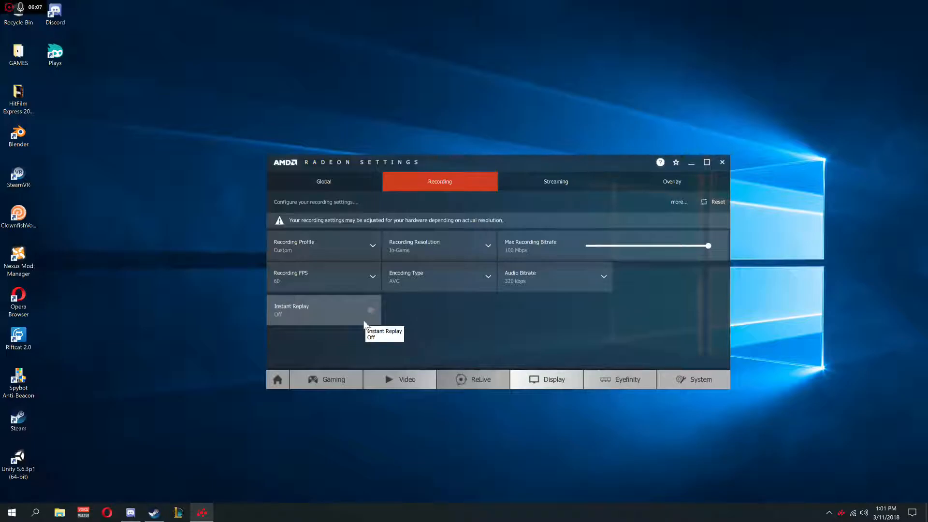
mouse_move(367, 325)
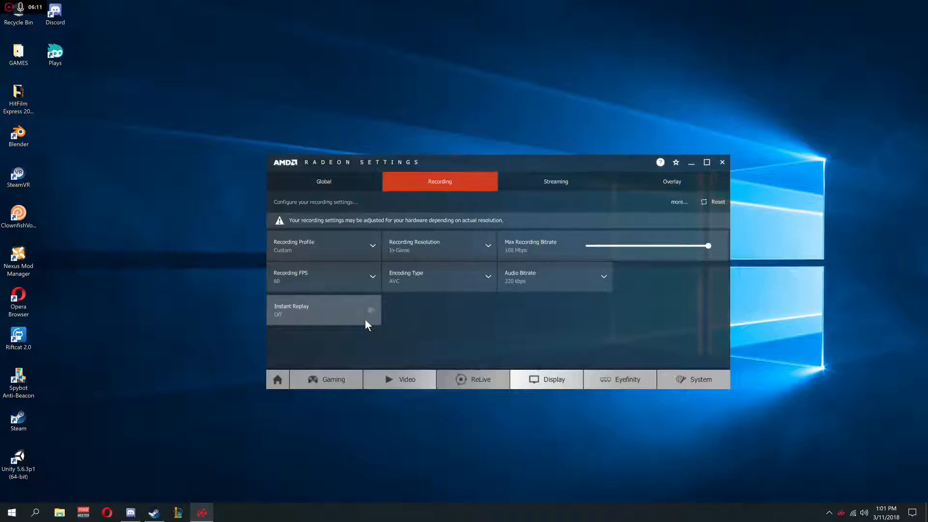
mouse_move(407, 347)
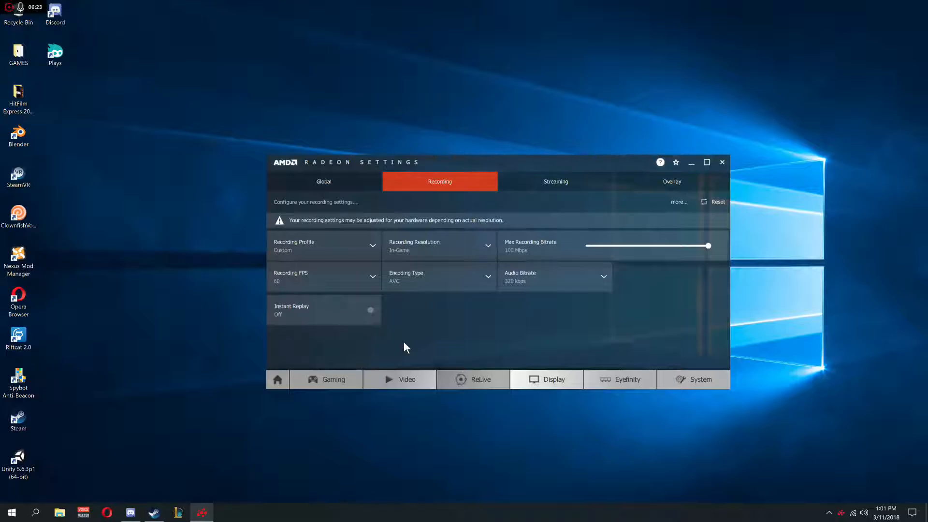
mouse_move(397, 332)
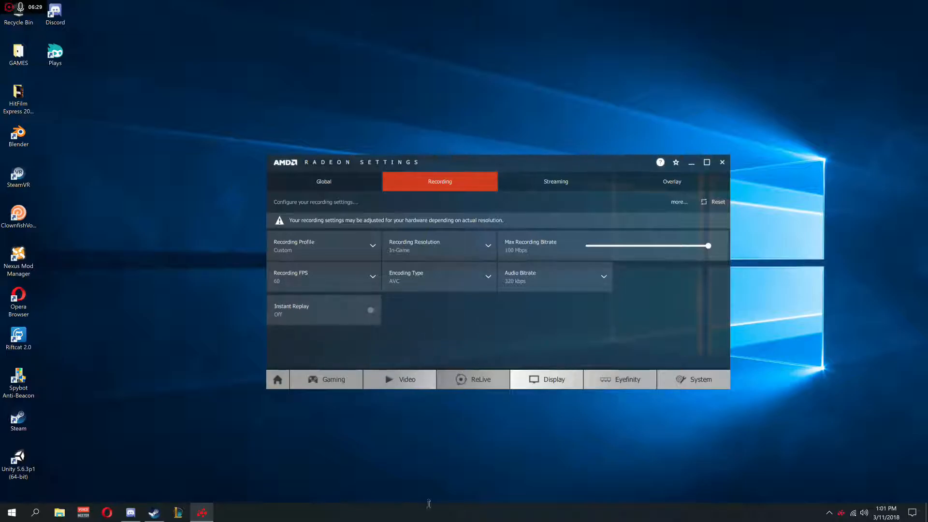
mouse_move(484, 324)
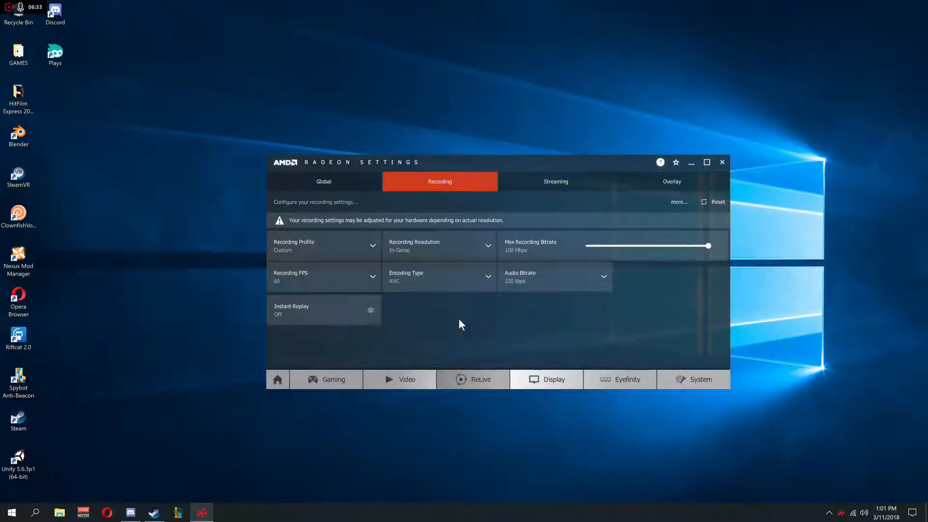
mouse_move(566, 181)
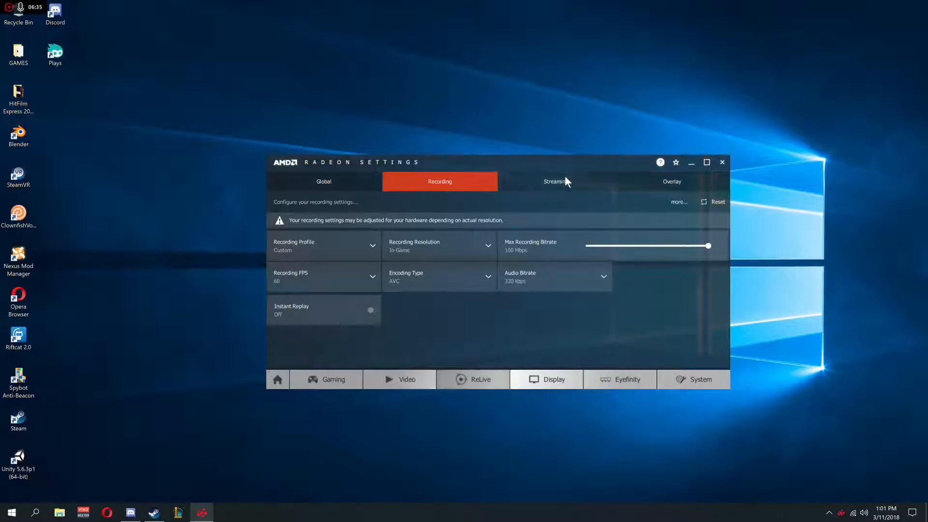
left_click(555, 181)
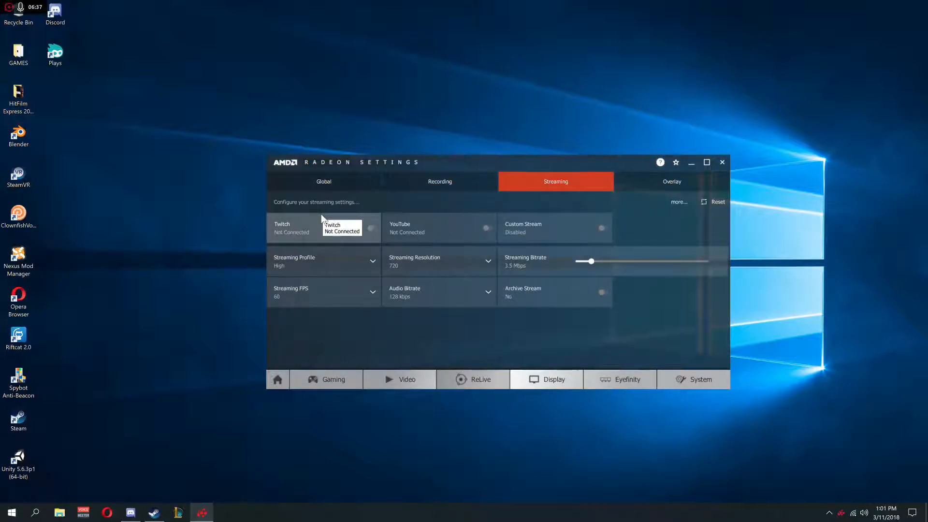
mouse_move(407, 348)
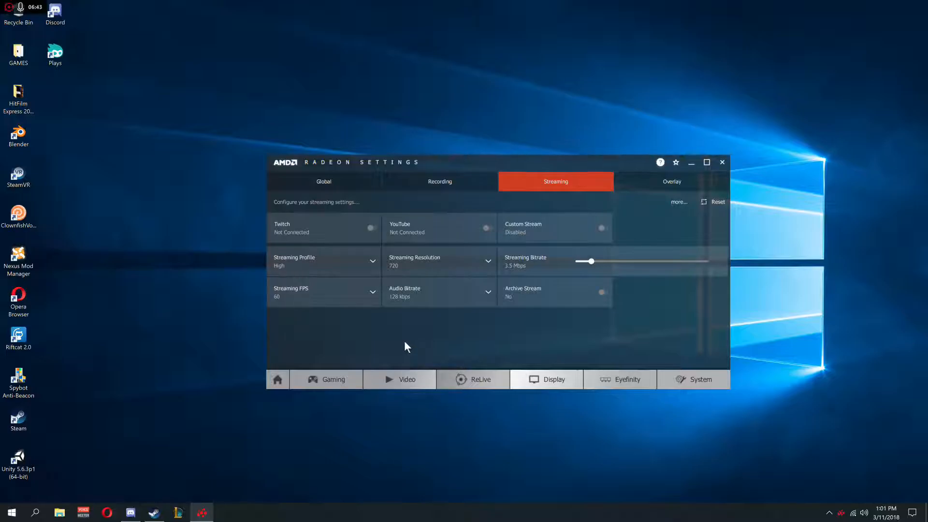
mouse_move(317, 231)
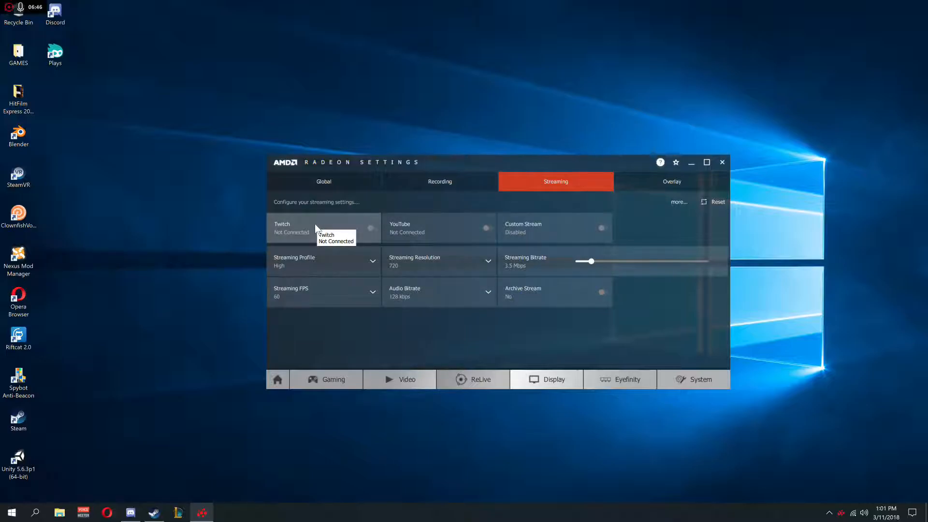
mouse_move(309, 235)
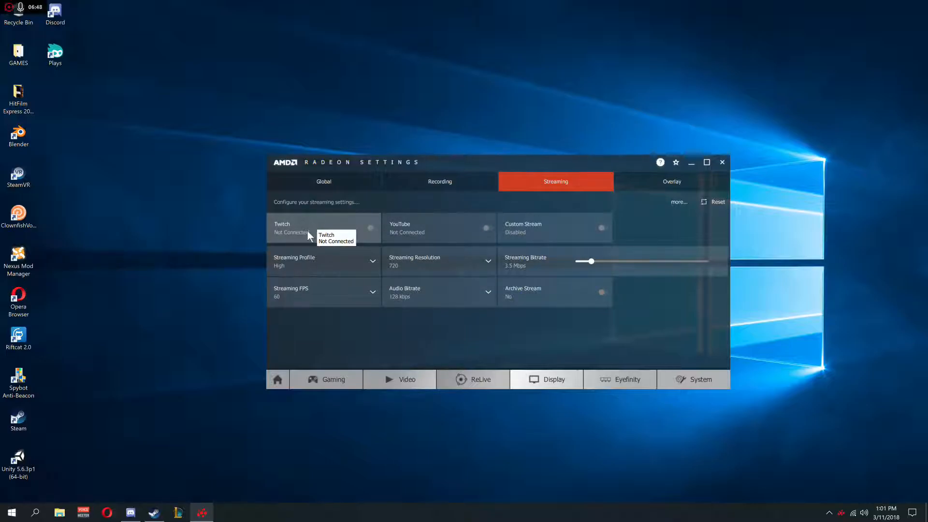
mouse_move(469, 242)
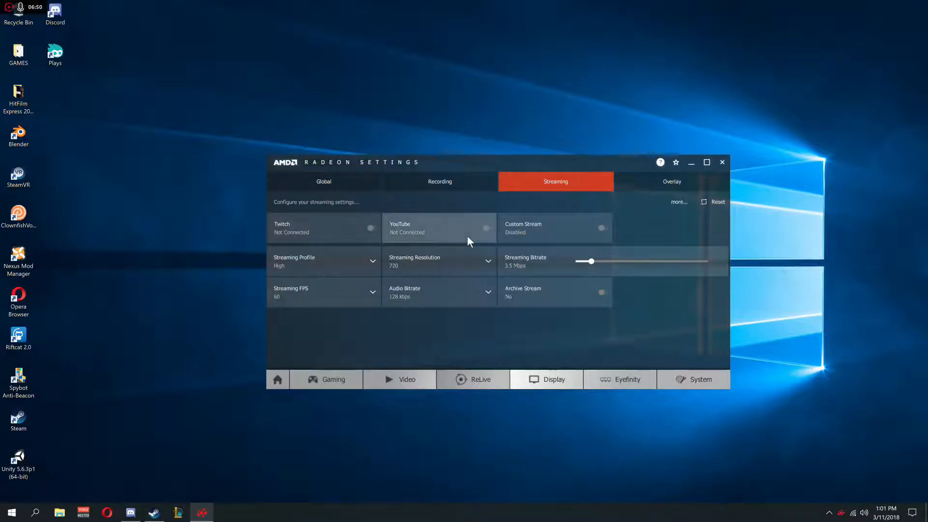
mouse_move(546, 245)
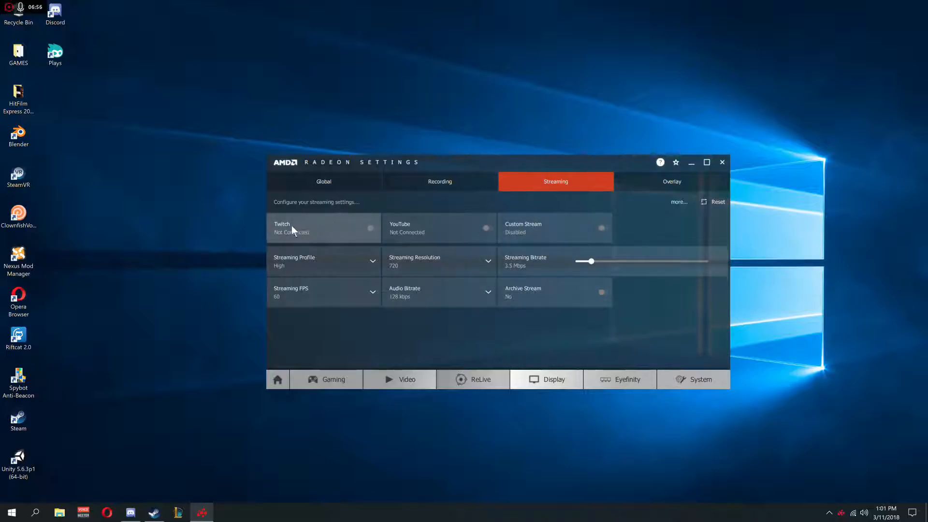
mouse_move(337, 249)
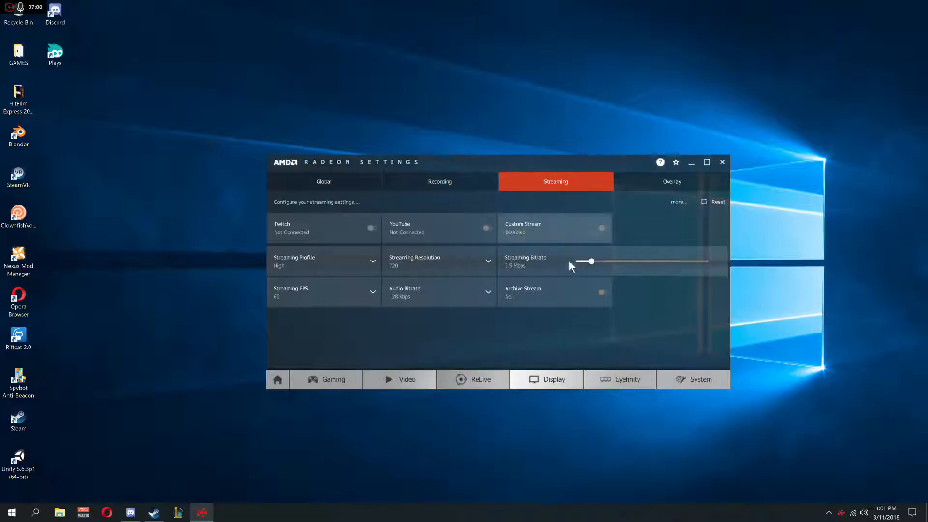
mouse_move(531, 322)
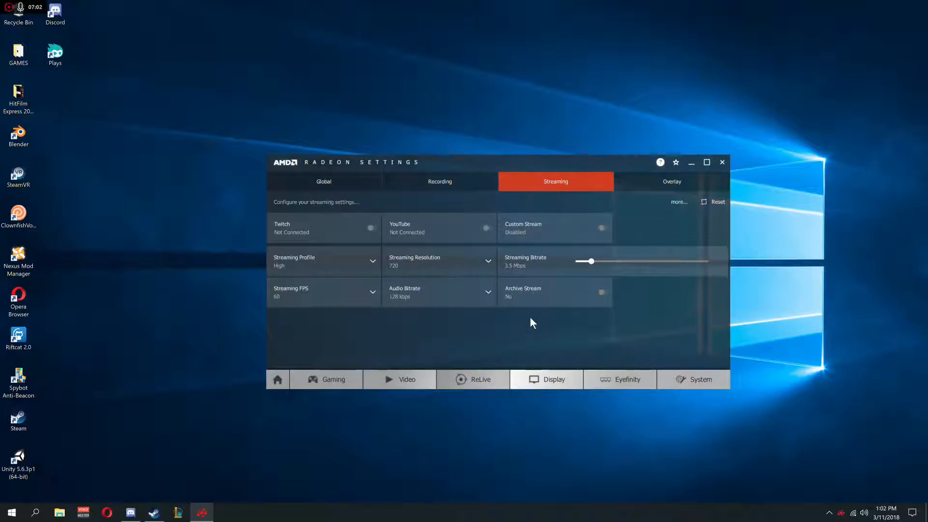
mouse_move(512, 316)
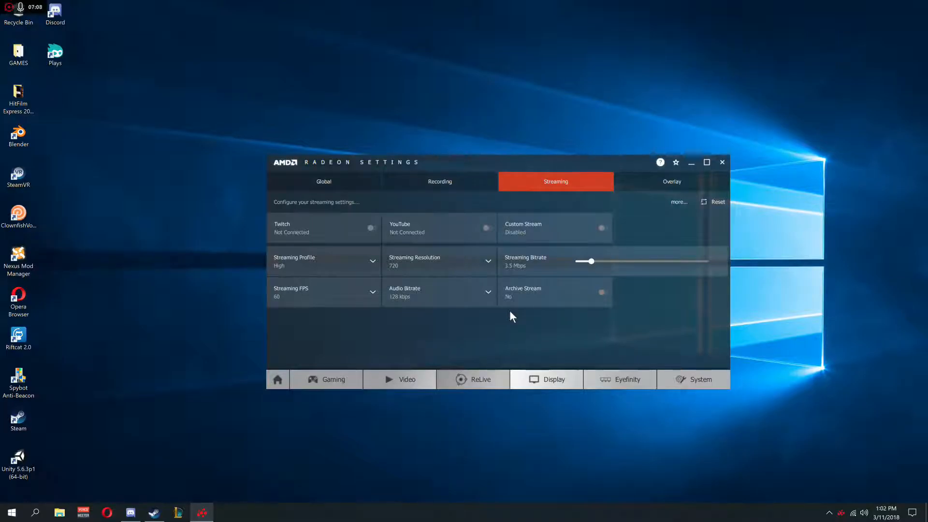
mouse_move(451, 241)
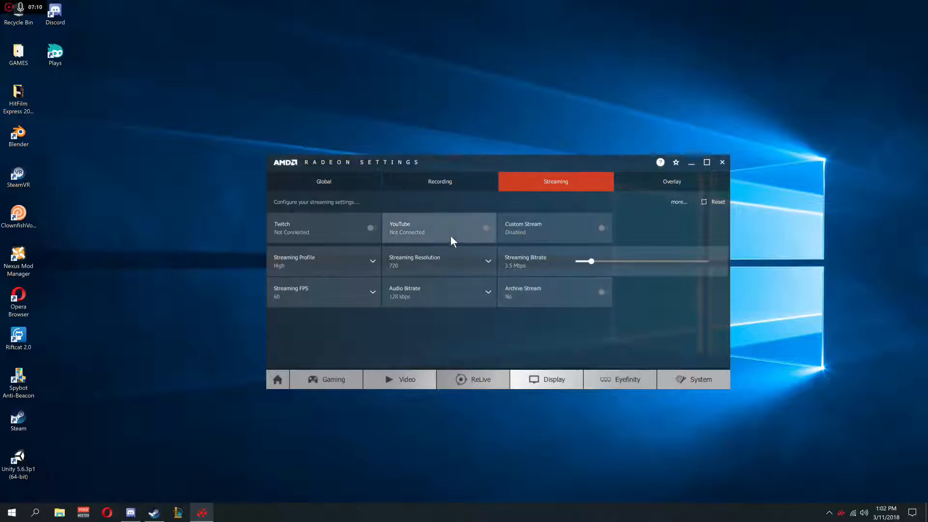
mouse_move(324, 227)
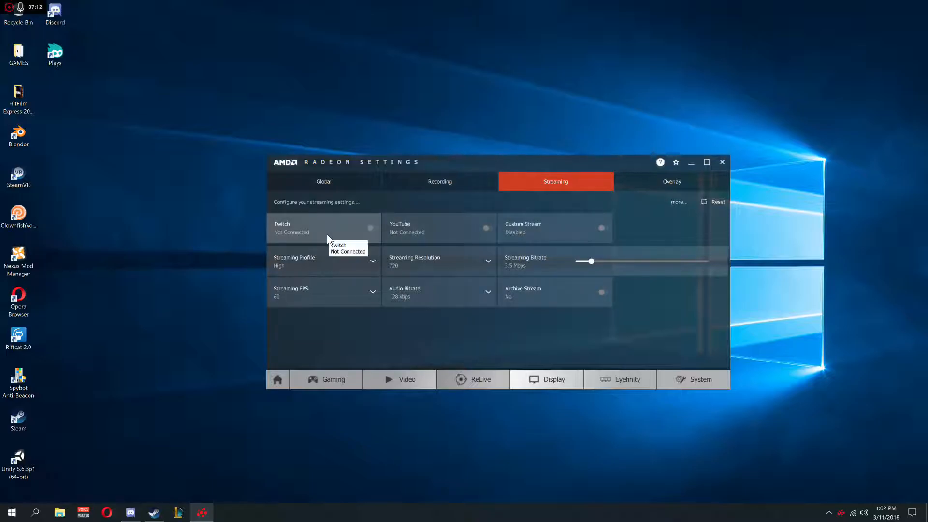
mouse_move(371, 342)
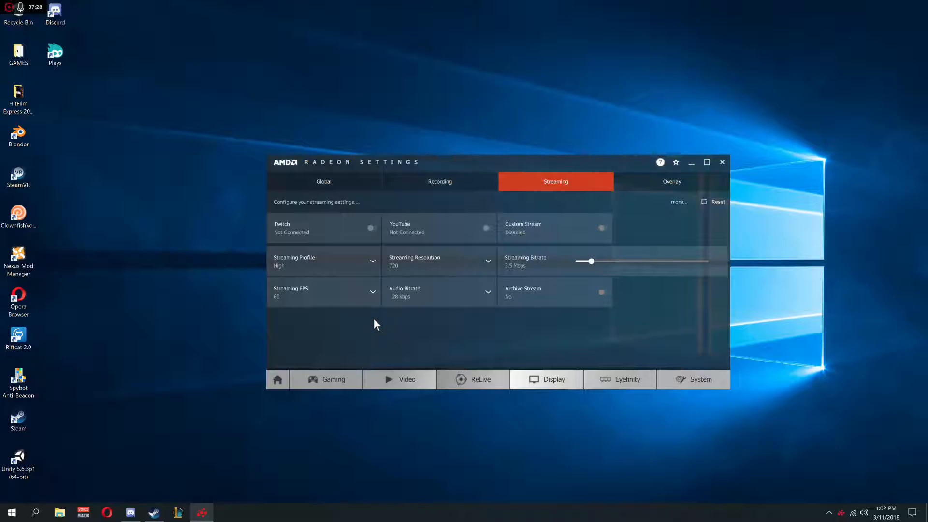
mouse_move(345, 238)
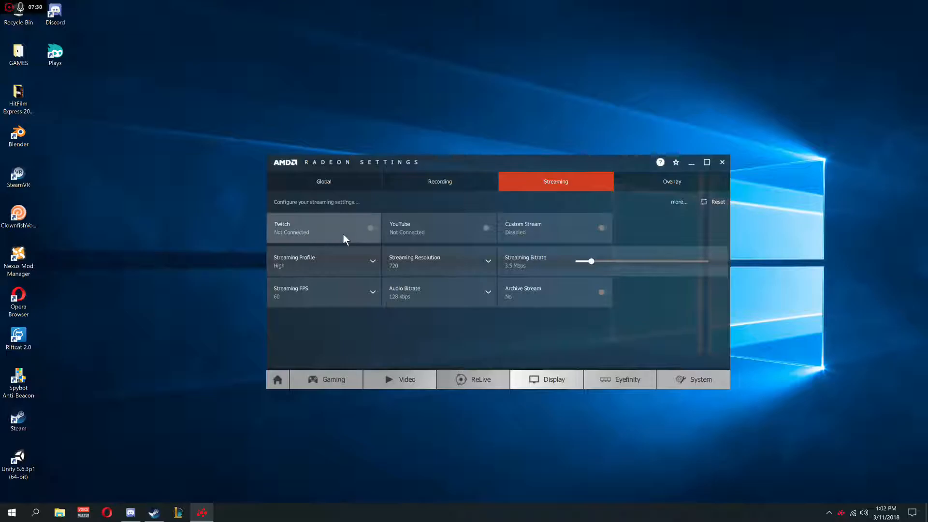
mouse_move(480, 296)
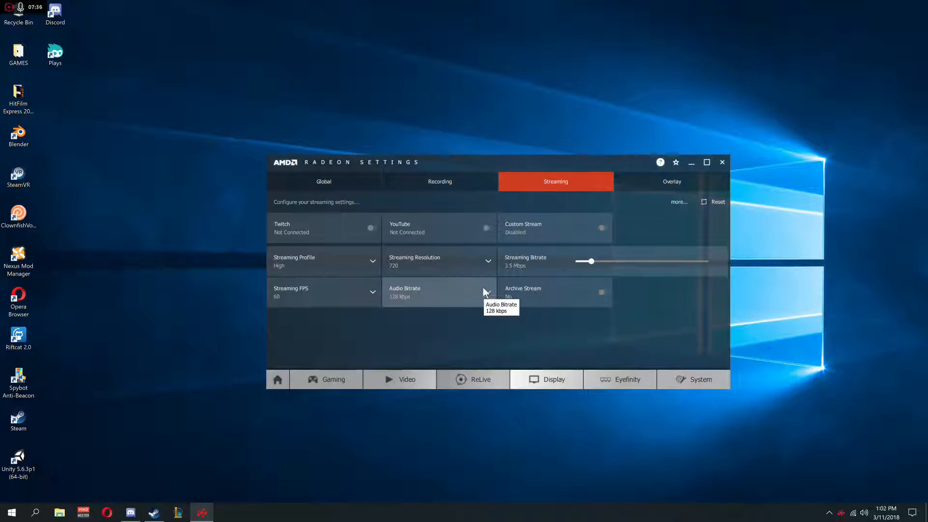
mouse_move(471, 279)
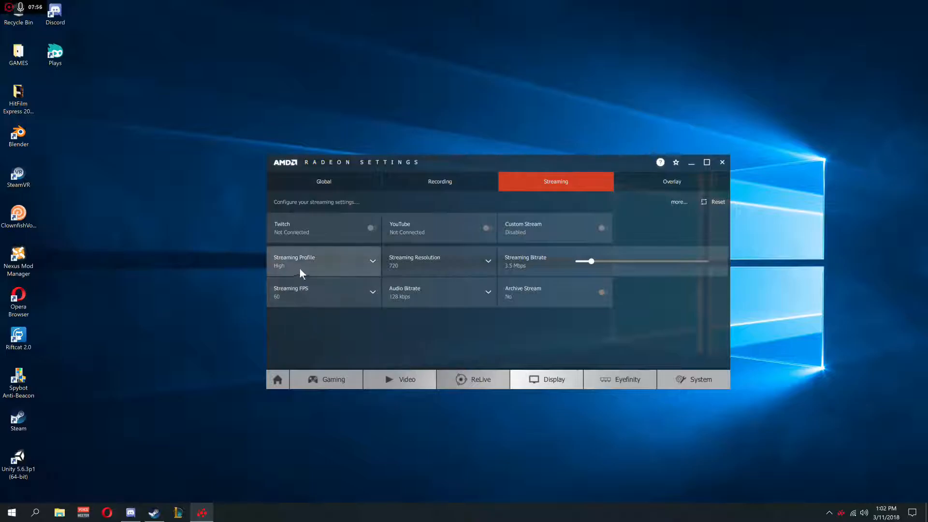
mouse_move(438, 237)
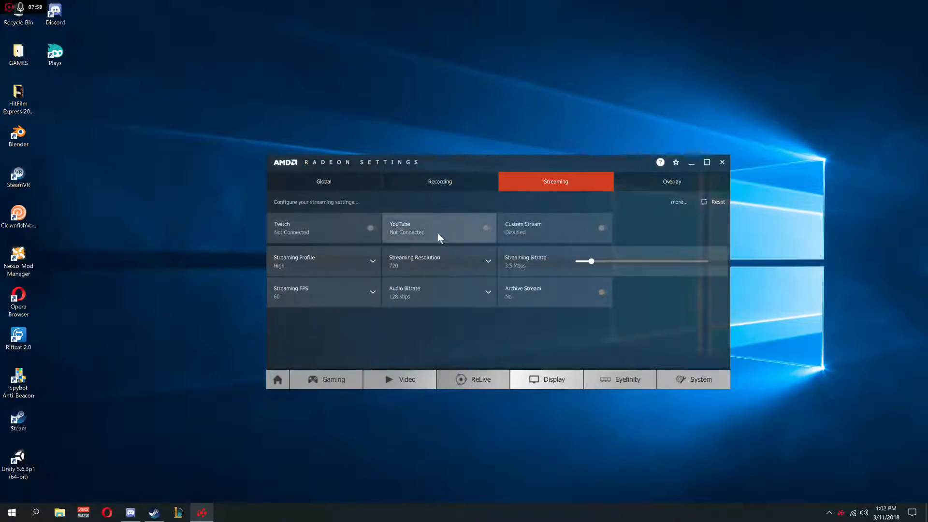
mouse_move(456, 327)
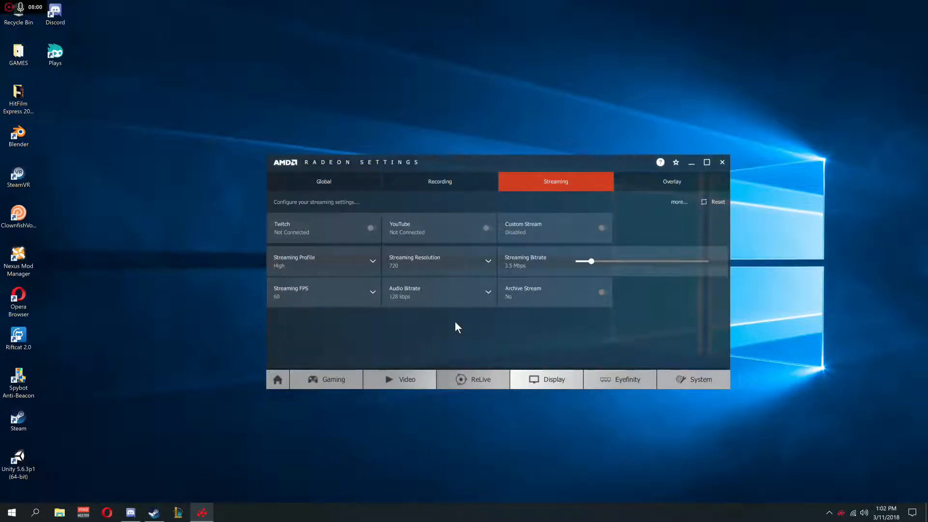
mouse_move(325, 407)
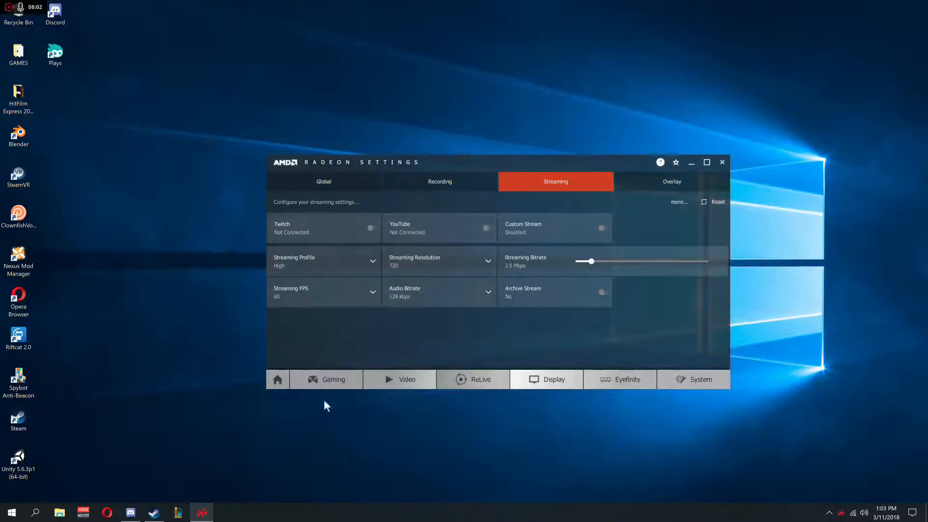
mouse_move(562, 429)
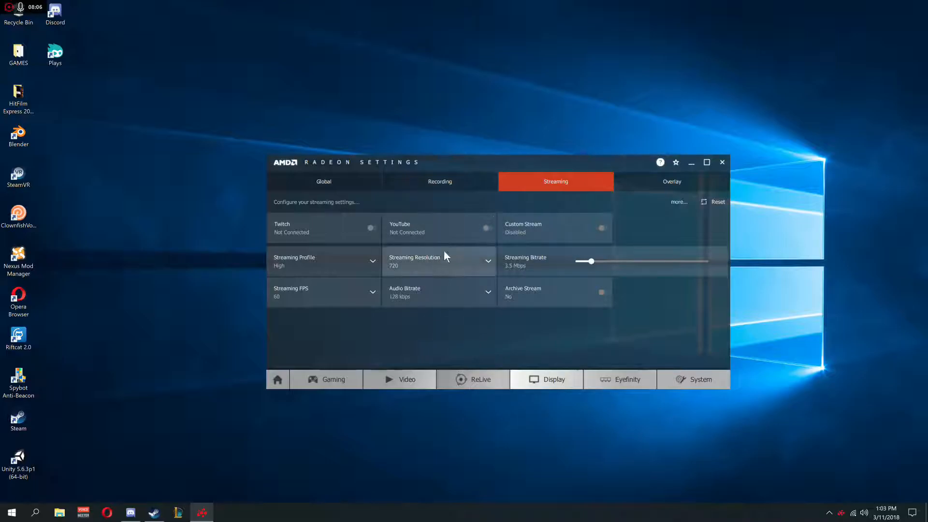
mouse_move(266, 206)
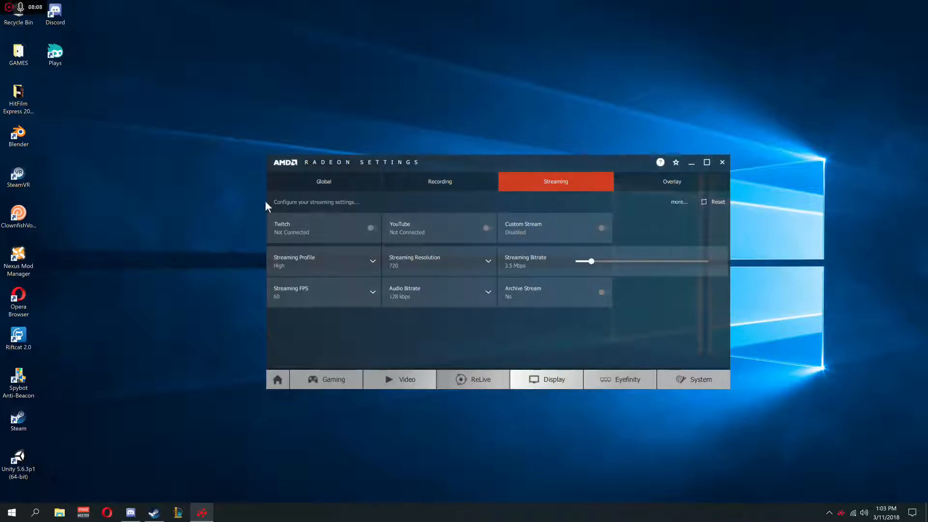
mouse_move(462, 336)
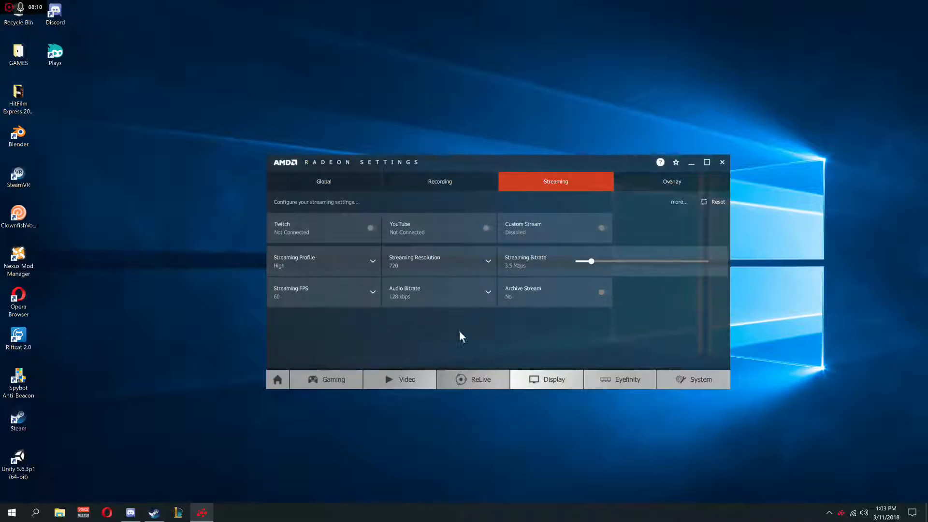
mouse_move(445, 318)
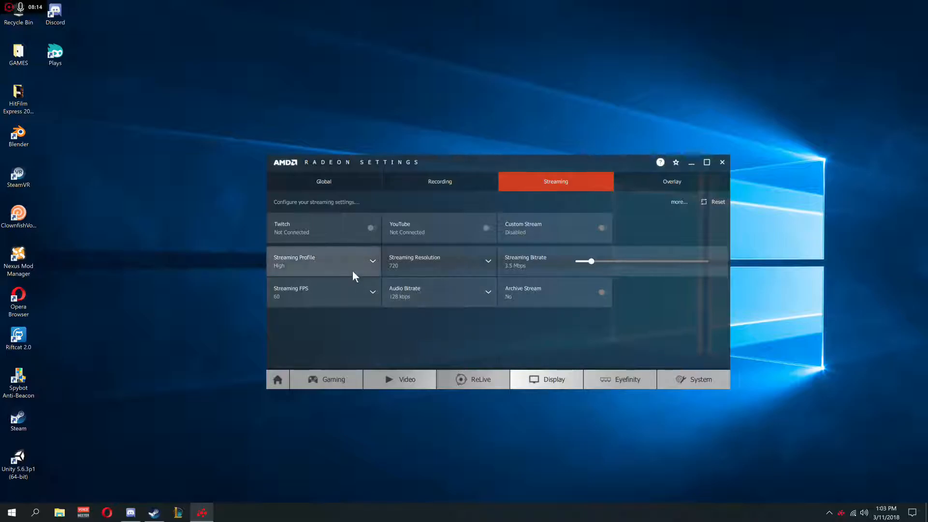
mouse_move(340, 262)
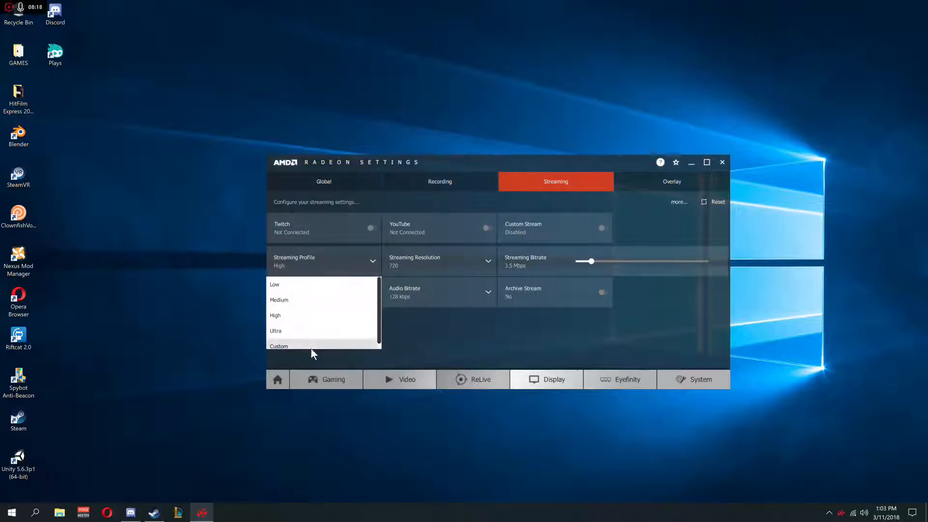
Choose the Ultra streaming profile (1080, 6 Mbps) and switch Archive Stream on
left_click(275, 330)
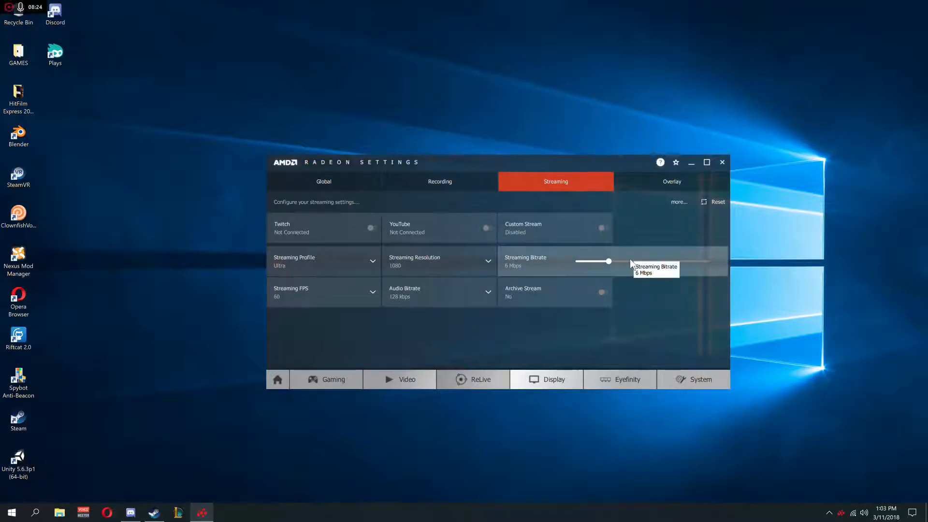
mouse_move(488, 318)
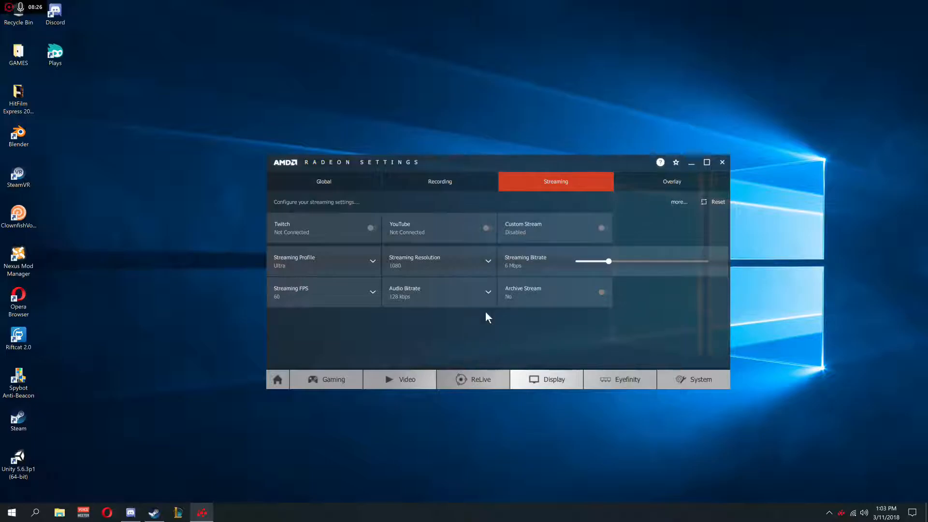
mouse_move(669, 300)
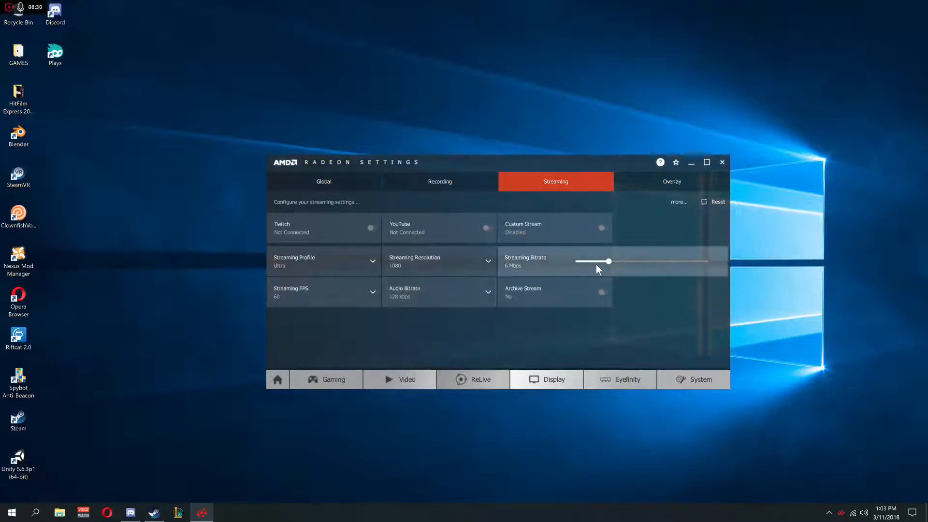
left_click(601, 291)
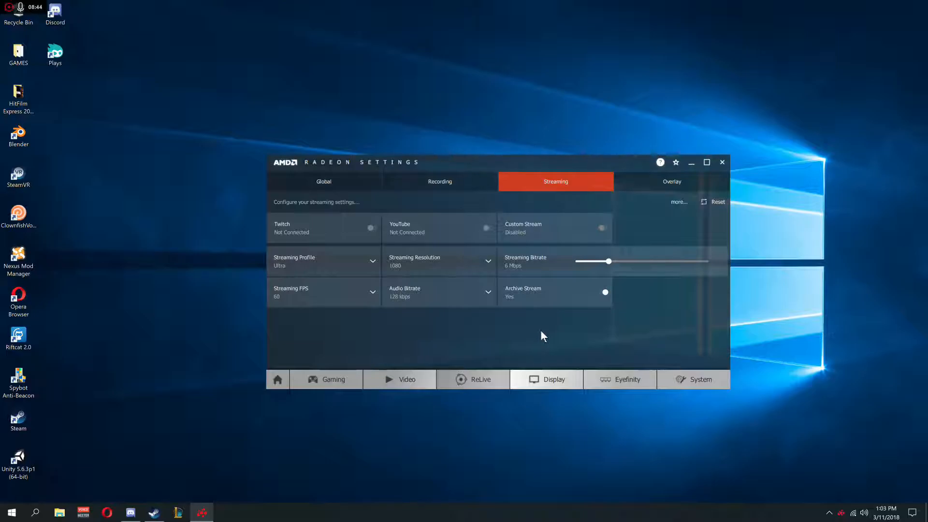
mouse_move(532, 327)
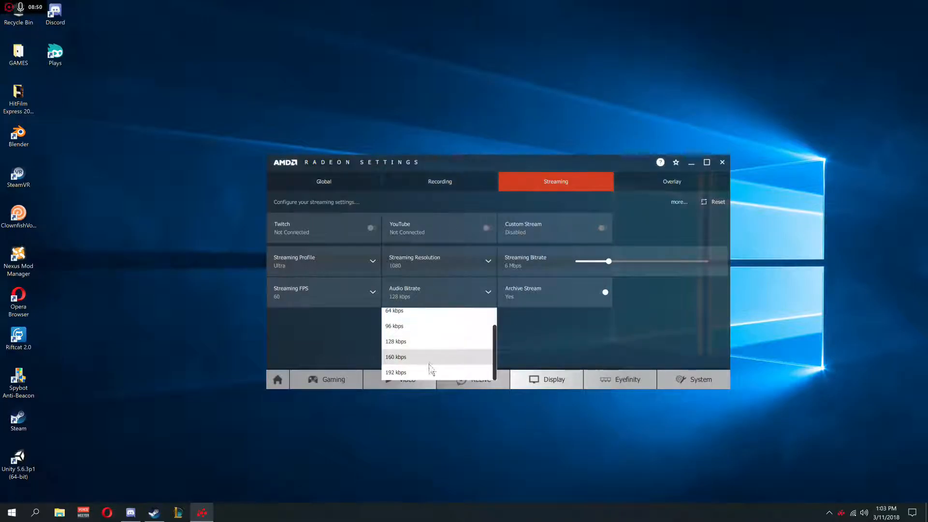
Raise the streaming audio bitrate from 128 to 192 kbps and confirm it
left_click(396, 372)
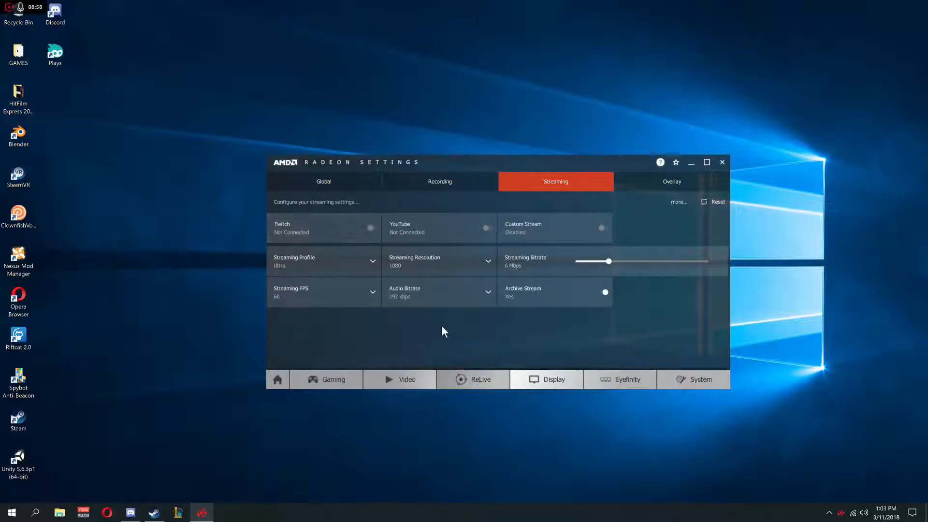
left_click(487, 291)
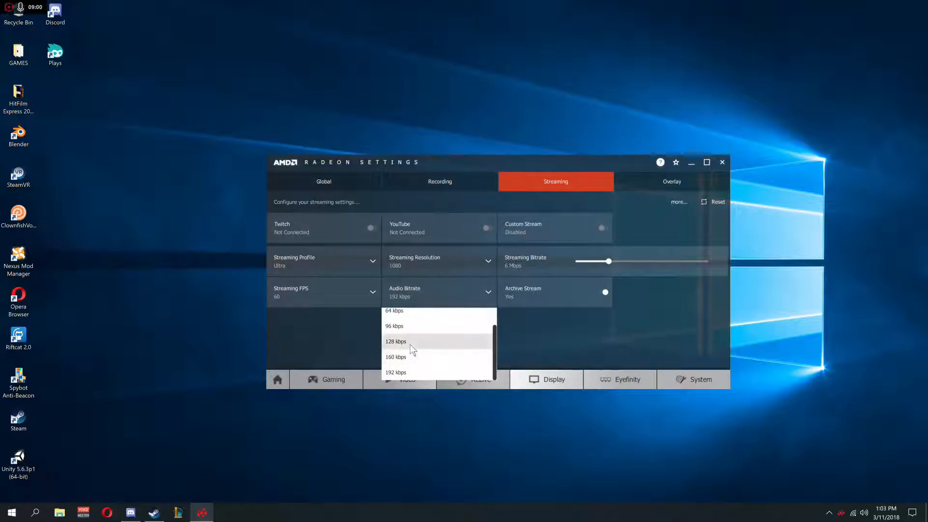
mouse_move(638, 354)
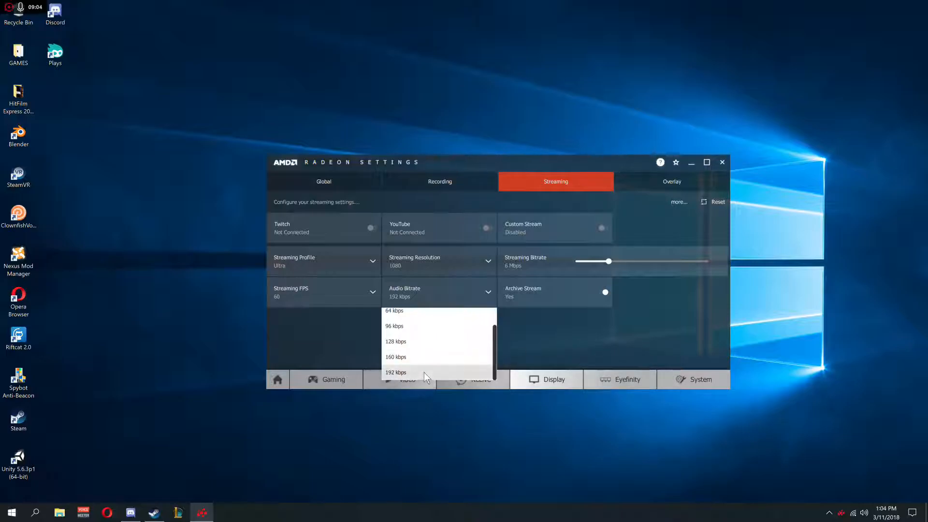
left_click(395, 372)
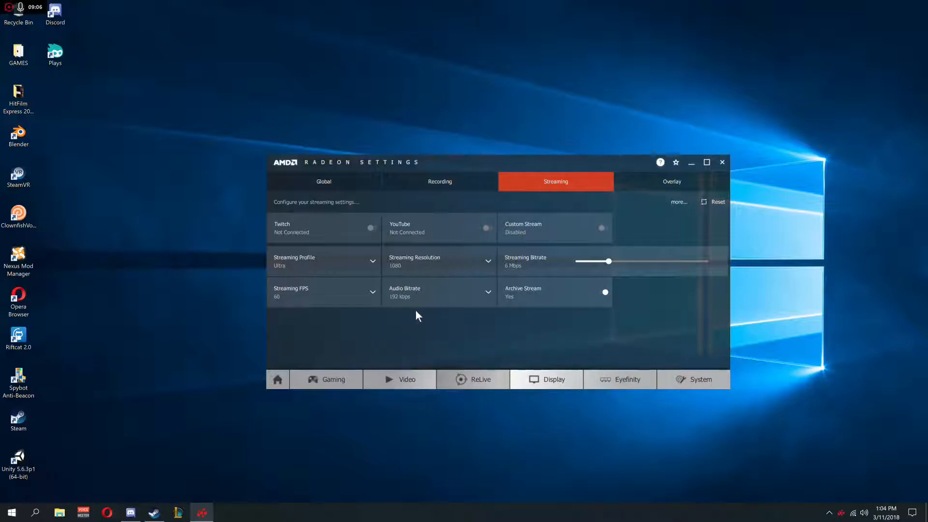
mouse_move(323, 293)
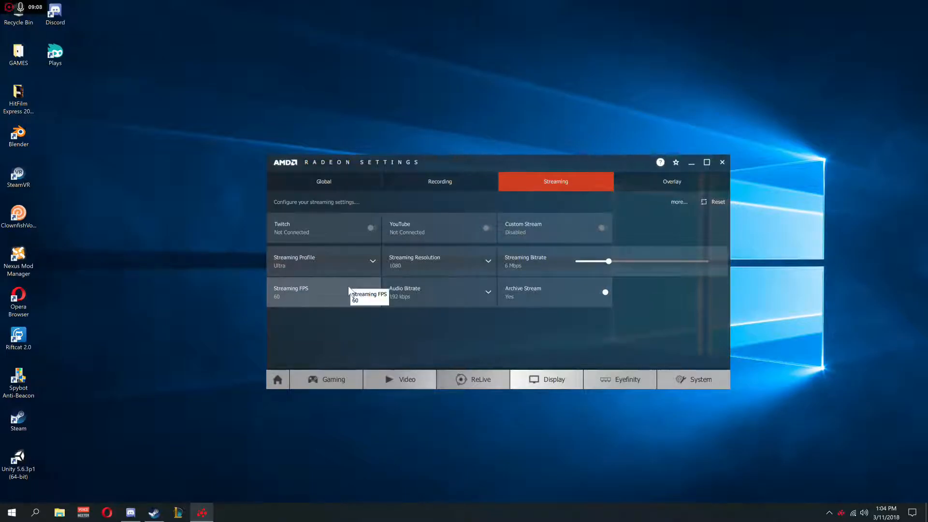
mouse_move(307, 285)
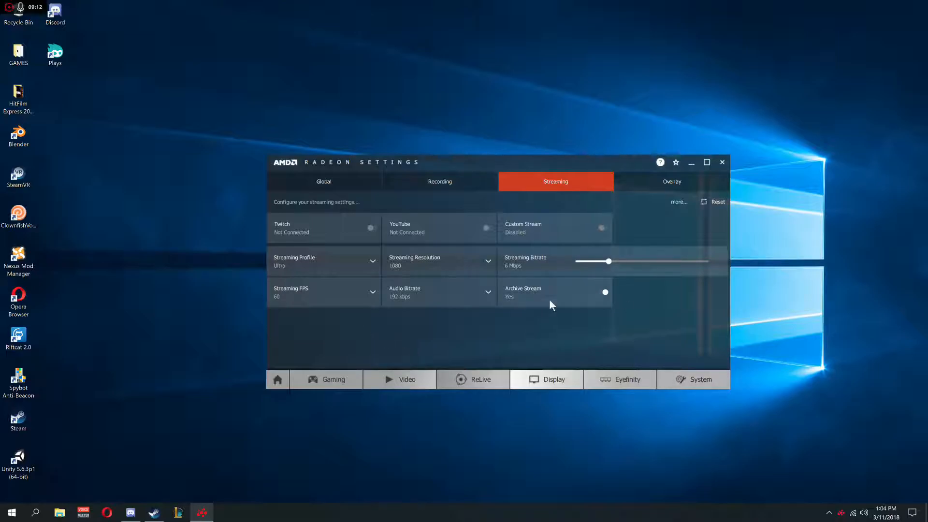
mouse_move(710, 180)
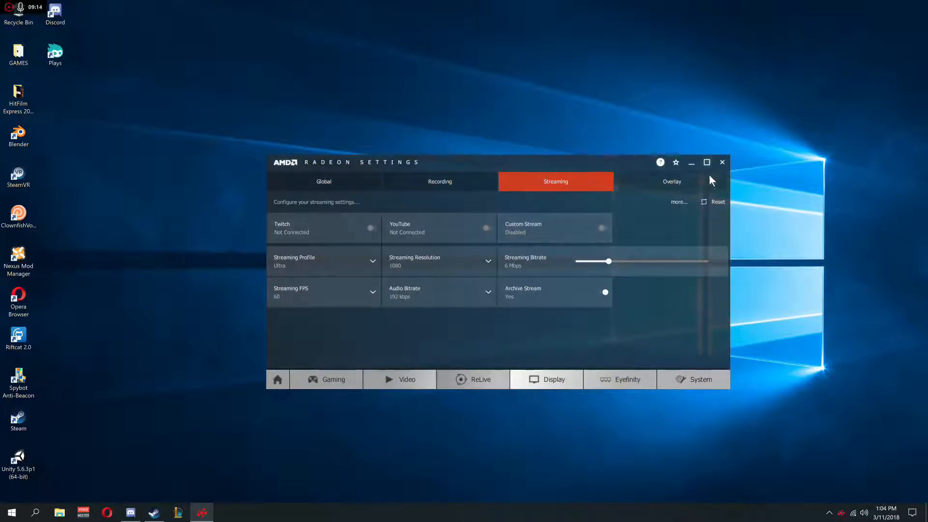
Visit the Overlay, Global and Streaming tabs, ending on Overlay with all toggles No
left_click(672, 182)
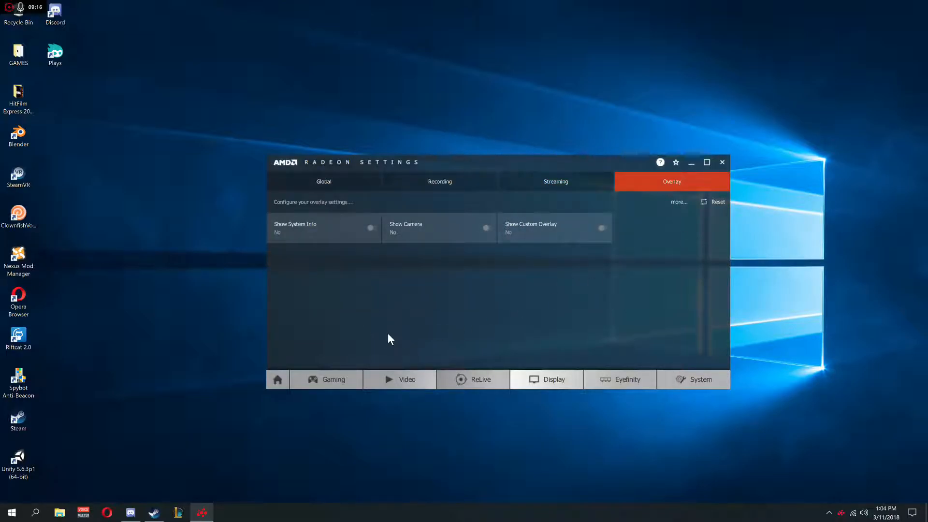
mouse_move(316, 243)
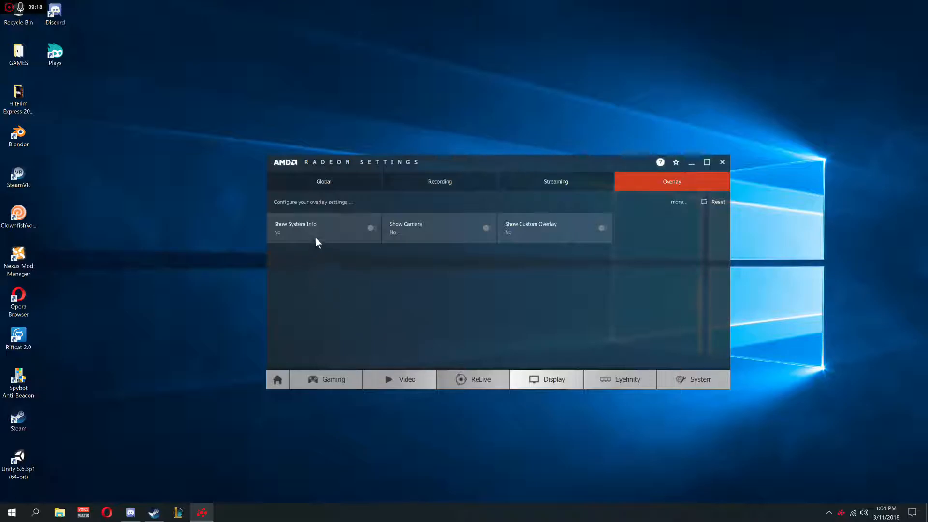
mouse_move(317, 241)
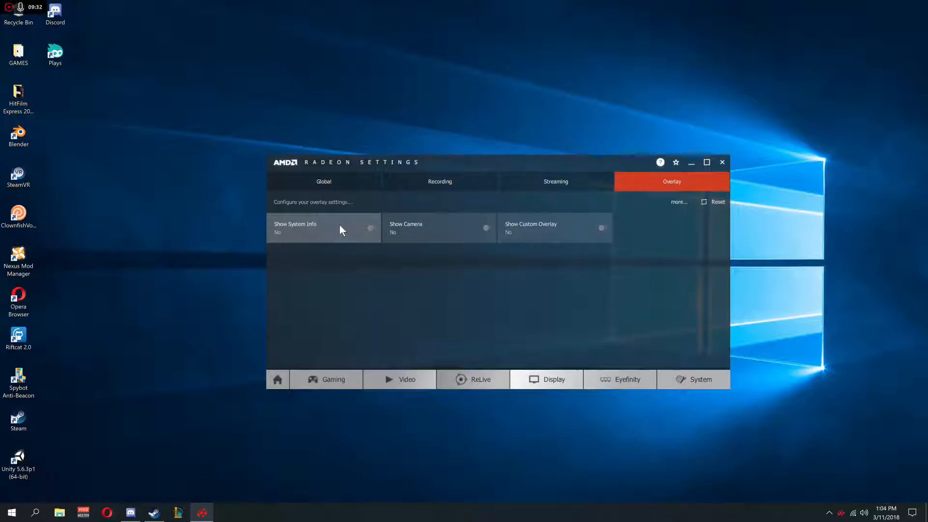
mouse_move(302, 233)
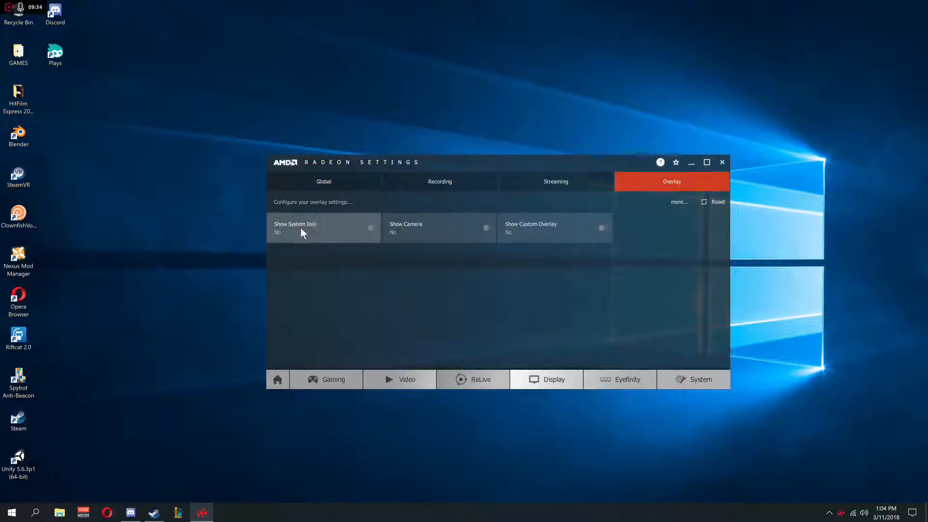
mouse_move(456, 255)
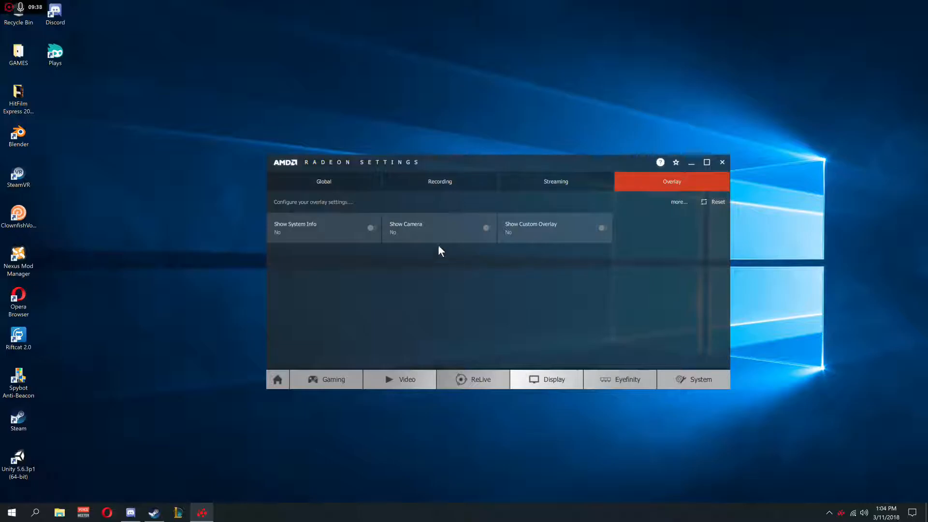
left_click(324, 182)
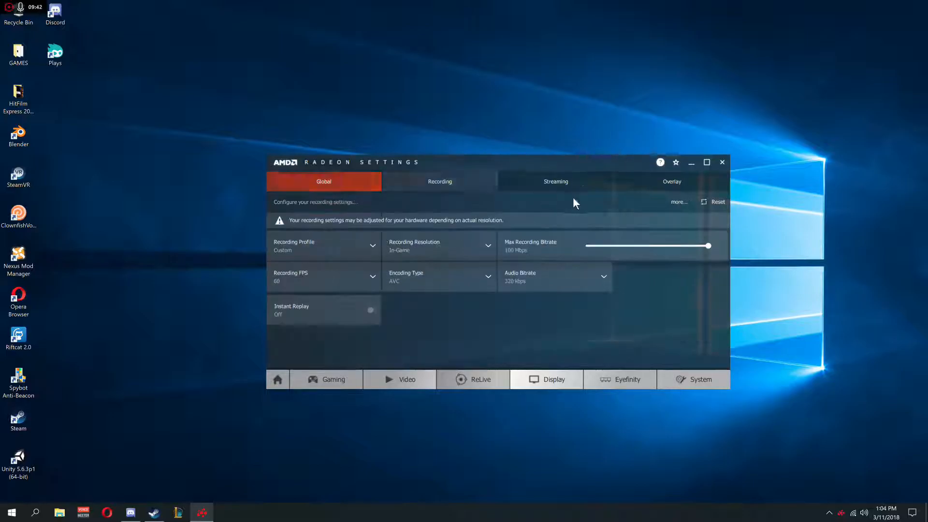
left_click(555, 181)
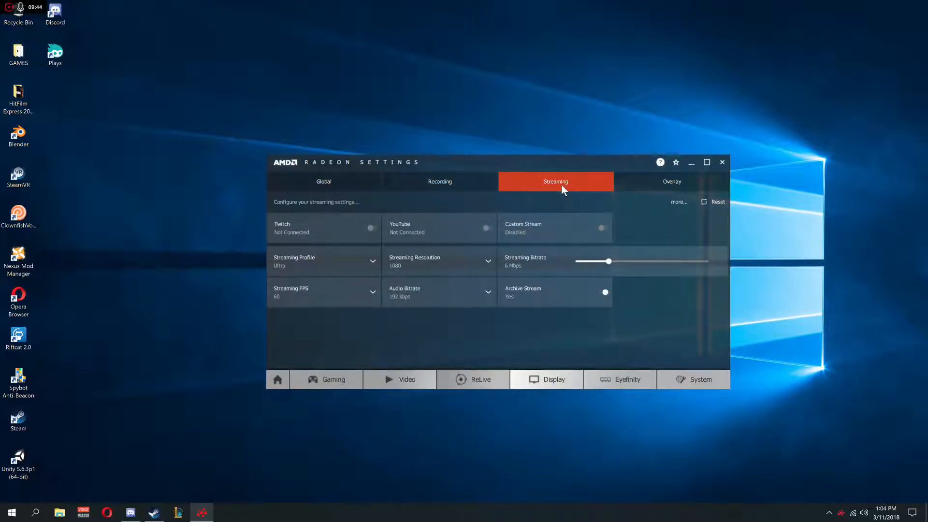
left_click(672, 182)
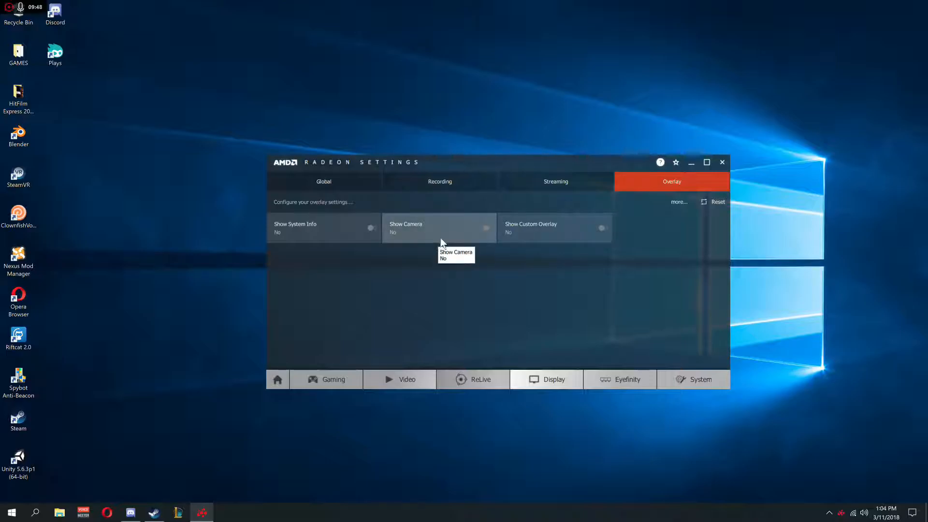
mouse_move(474, 263)
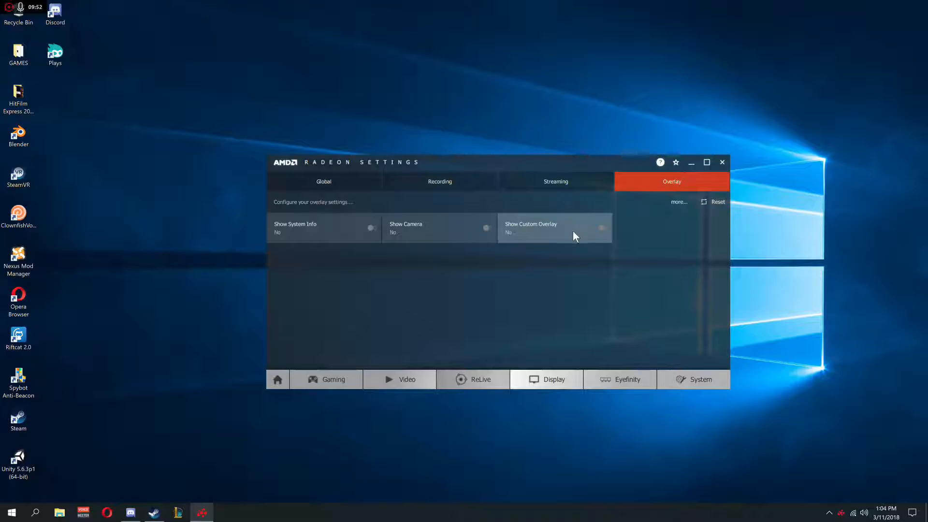
mouse_move(604, 248)
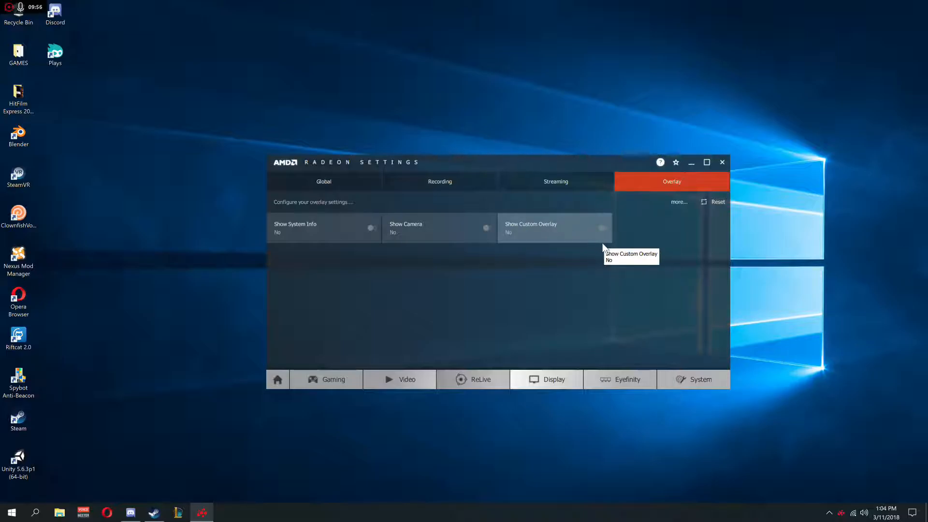
mouse_move(610, 251)
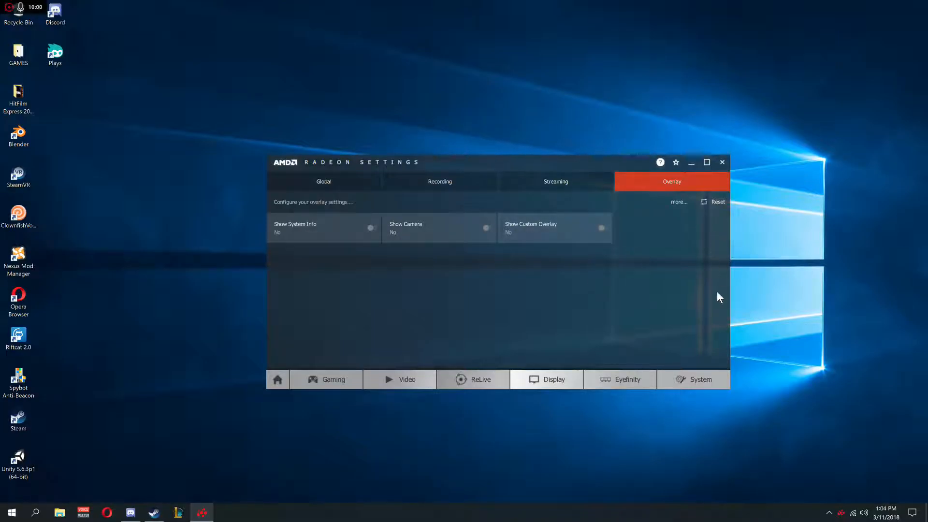
mouse_move(444, 392)
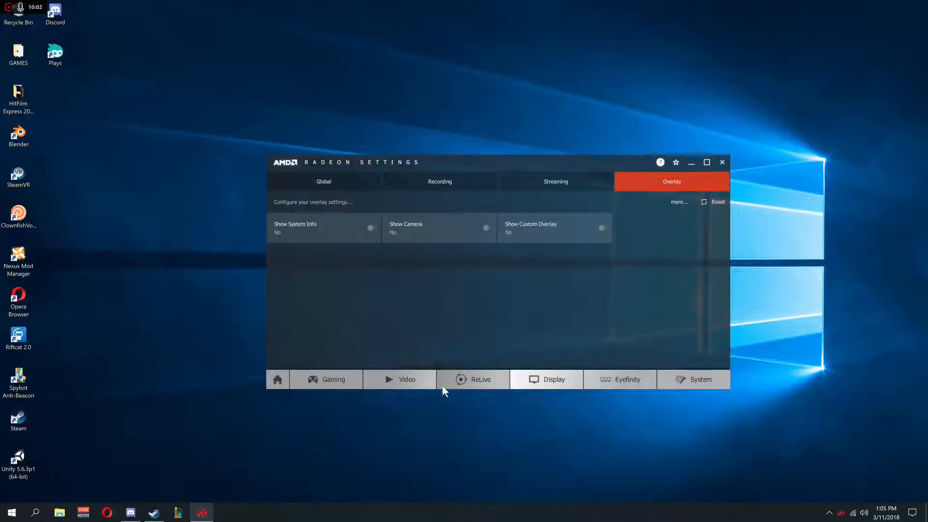
mouse_move(446, 325)
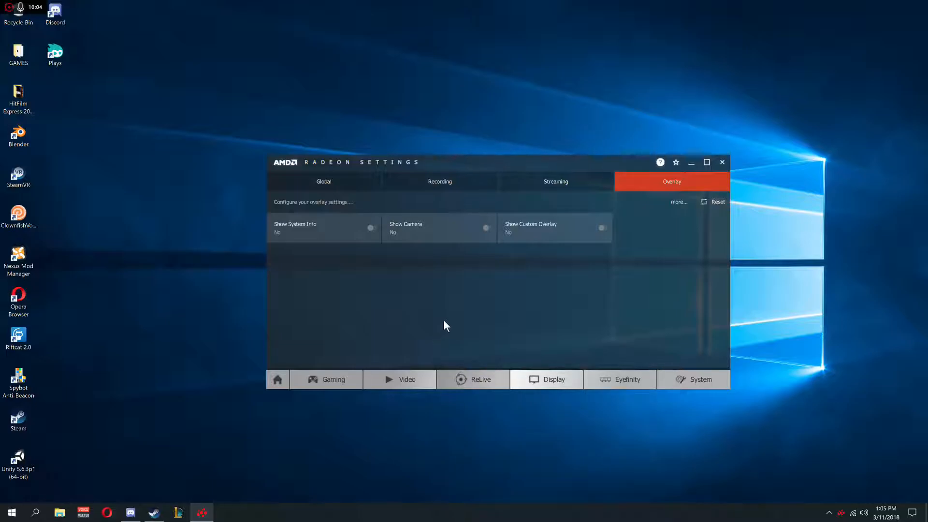
mouse_move(586, 230)
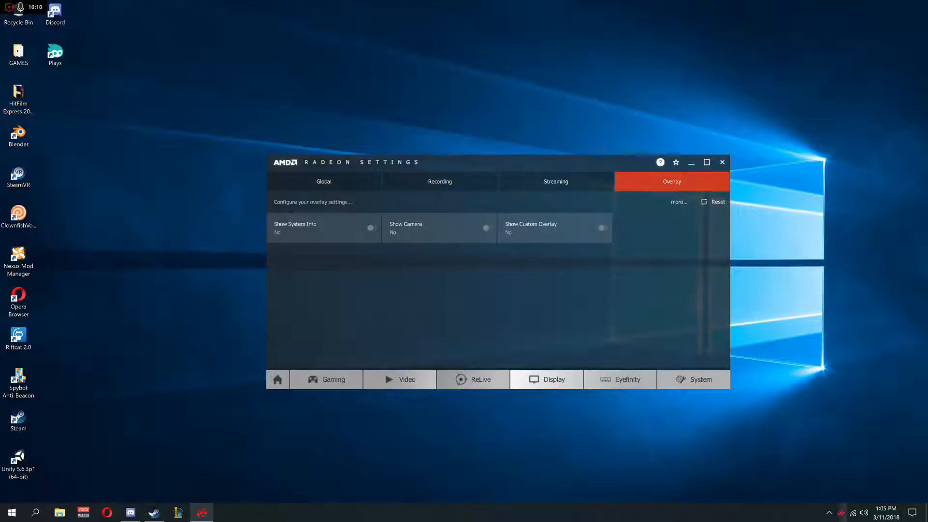
mouse_move(759, 357)
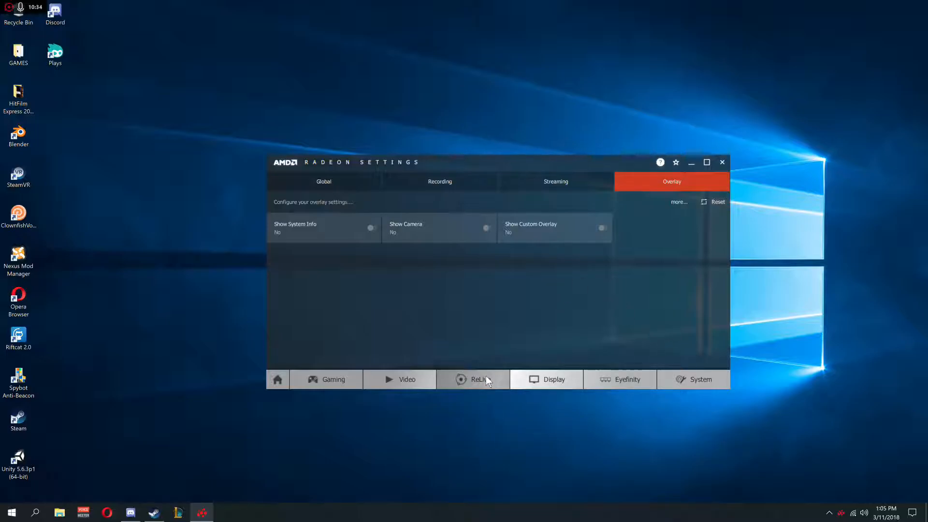
Show the System overview with software version 17.11.4, R9 M390 chipset and 2048 MB memory
left_click(701, 379)
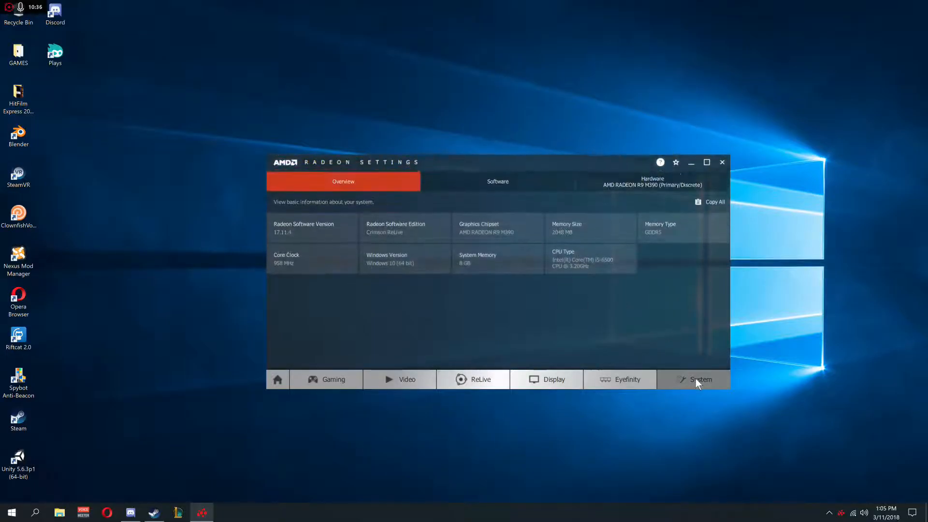
mouse_move(550, 292)
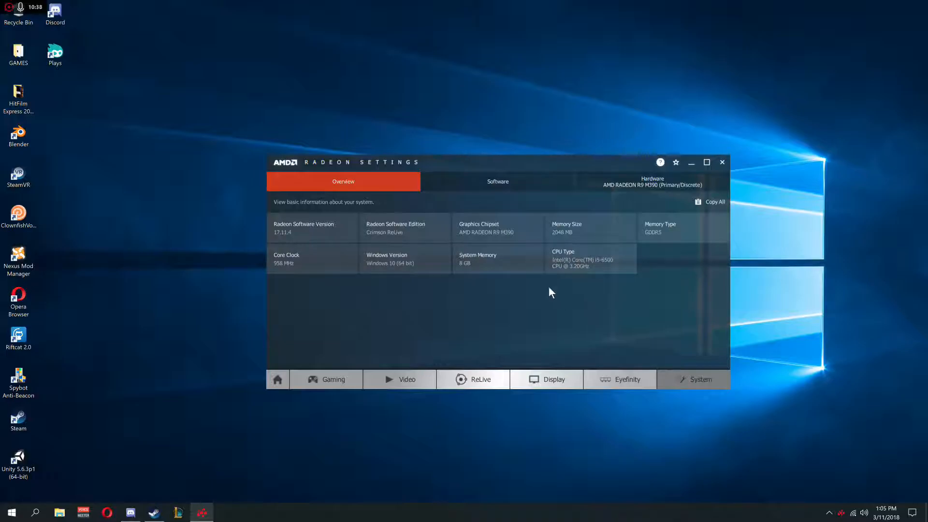
mouse_move(586, 272)
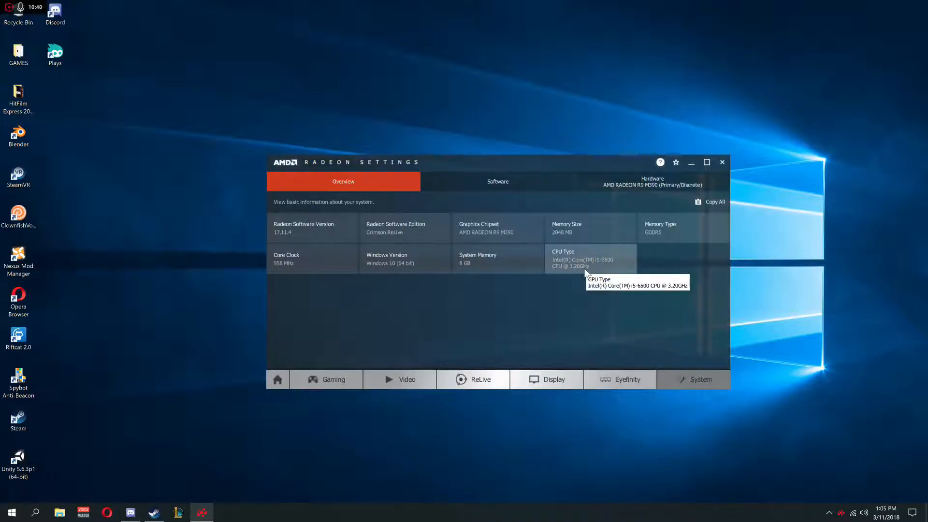
mouse_move(290, 266)
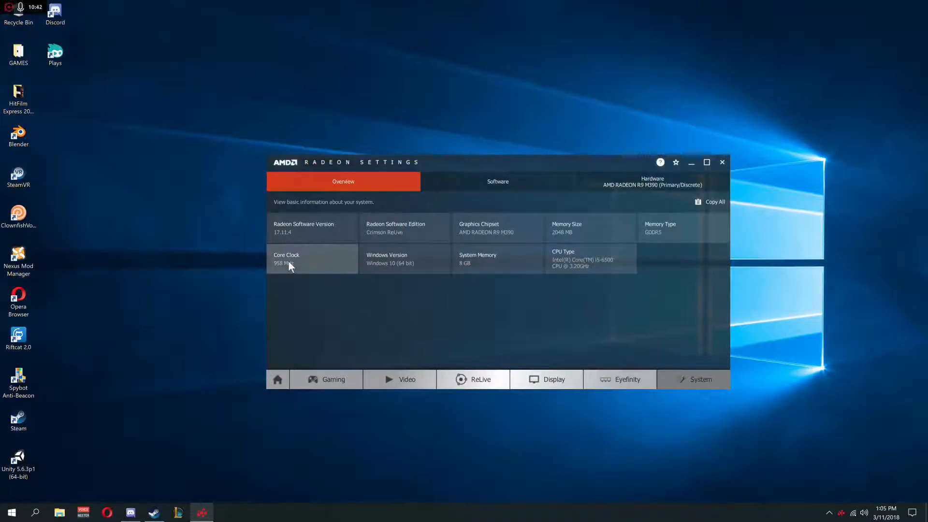
mouse_move(540, 371)
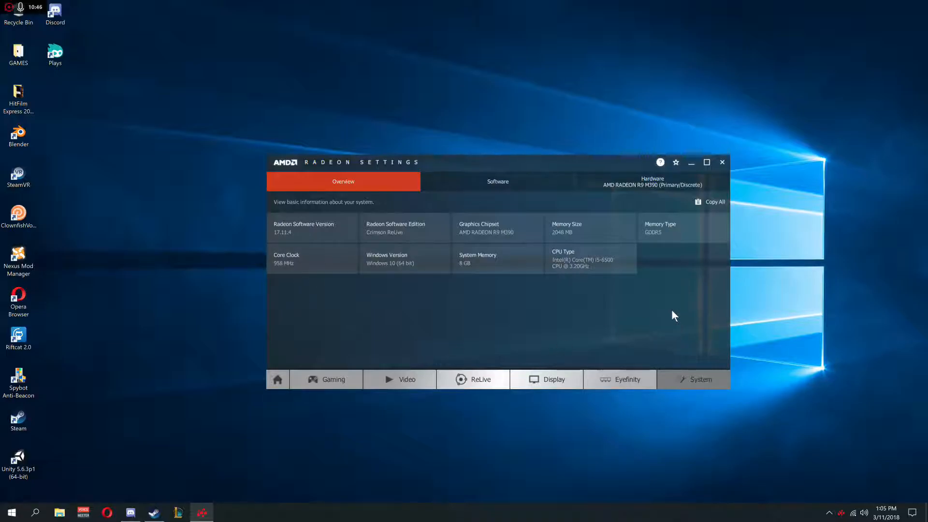
mouse_move(284, 278)
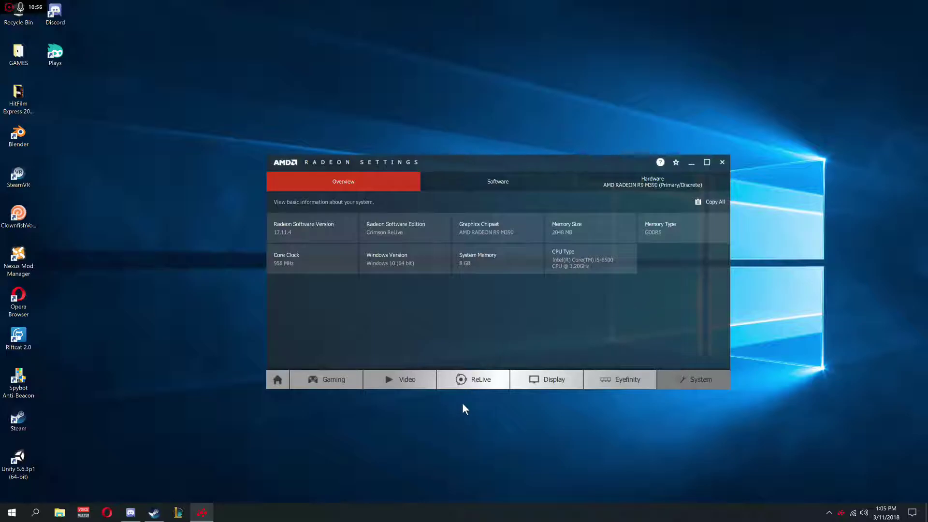
Return to the ReLive Global page showing ReLive on, desktop recording and hotkeys
left_click(473, 379)
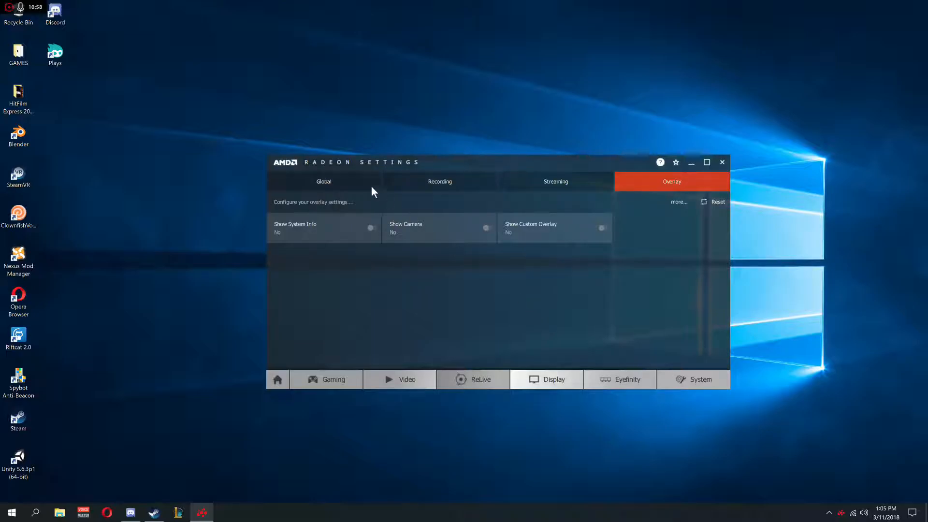
left_click(324, 182)
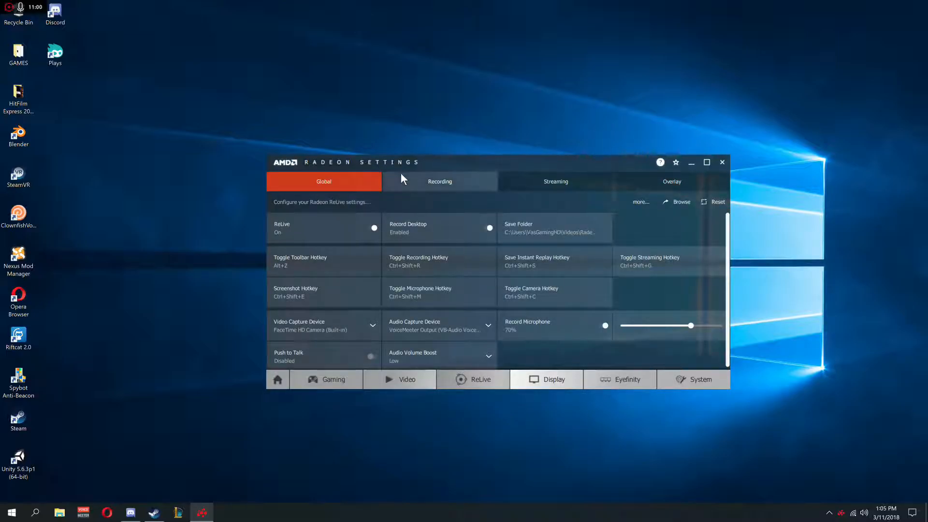
mouse_move(422, 182)
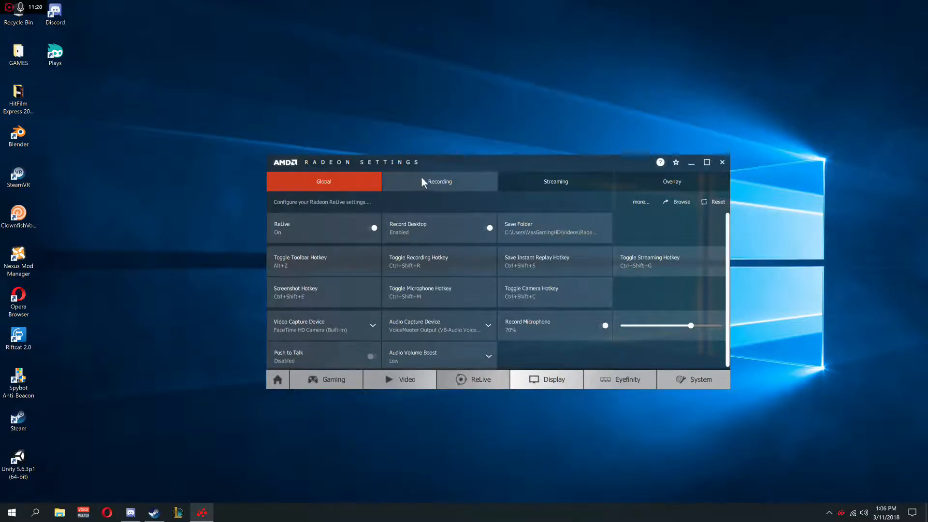
mouse_move(688, 234)
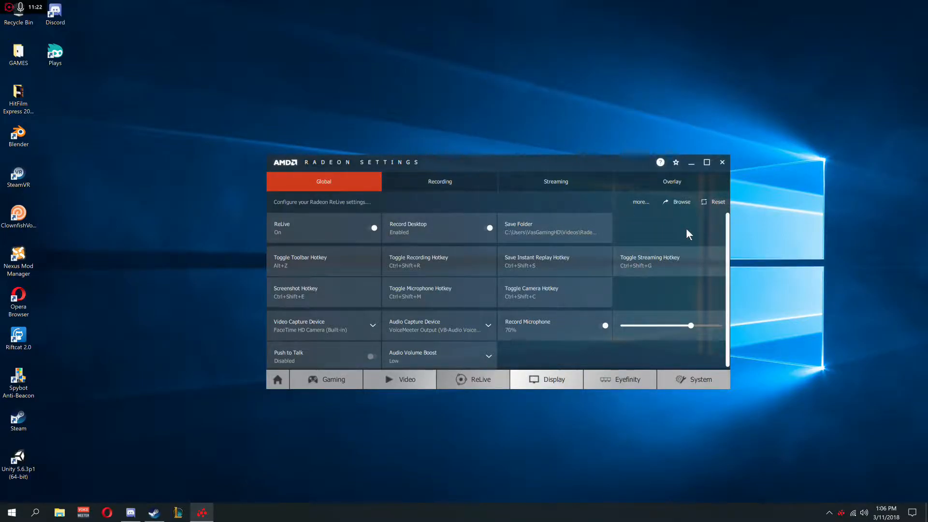